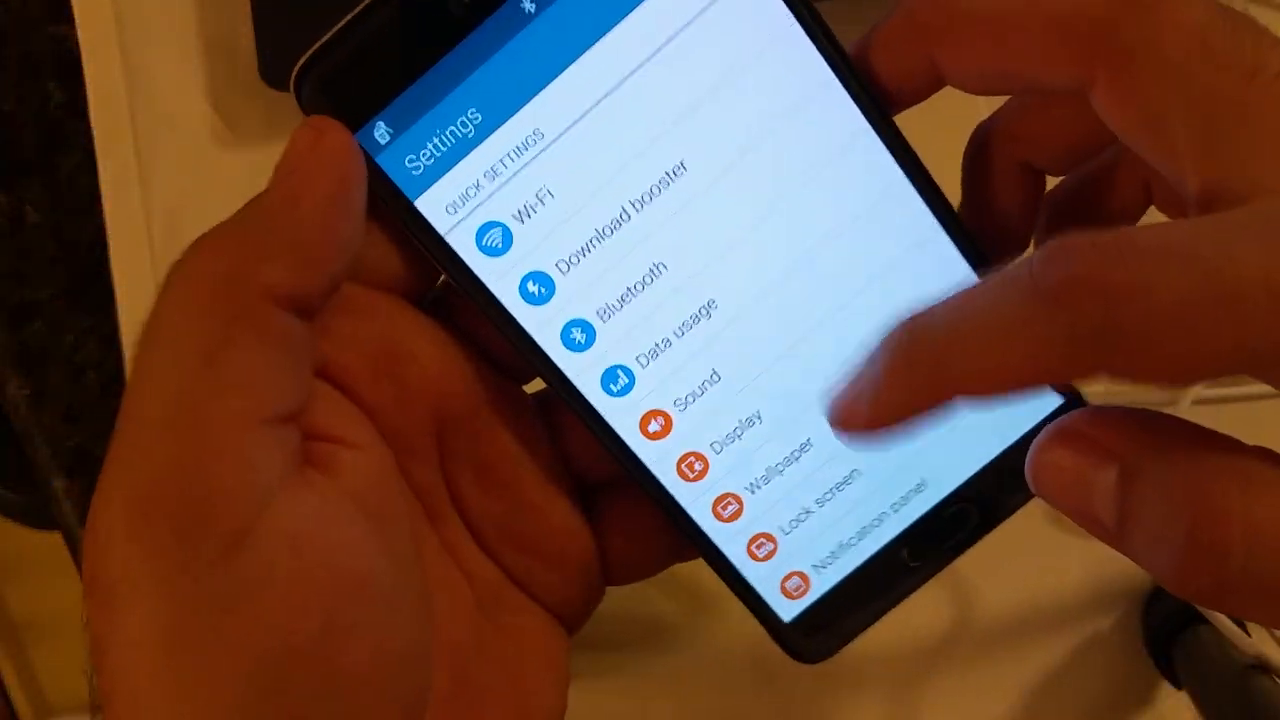
Scroll the Auto Root guide and dismiss the Samsung Mobile USB Modem driver-ready notice
scroll(down, 3)
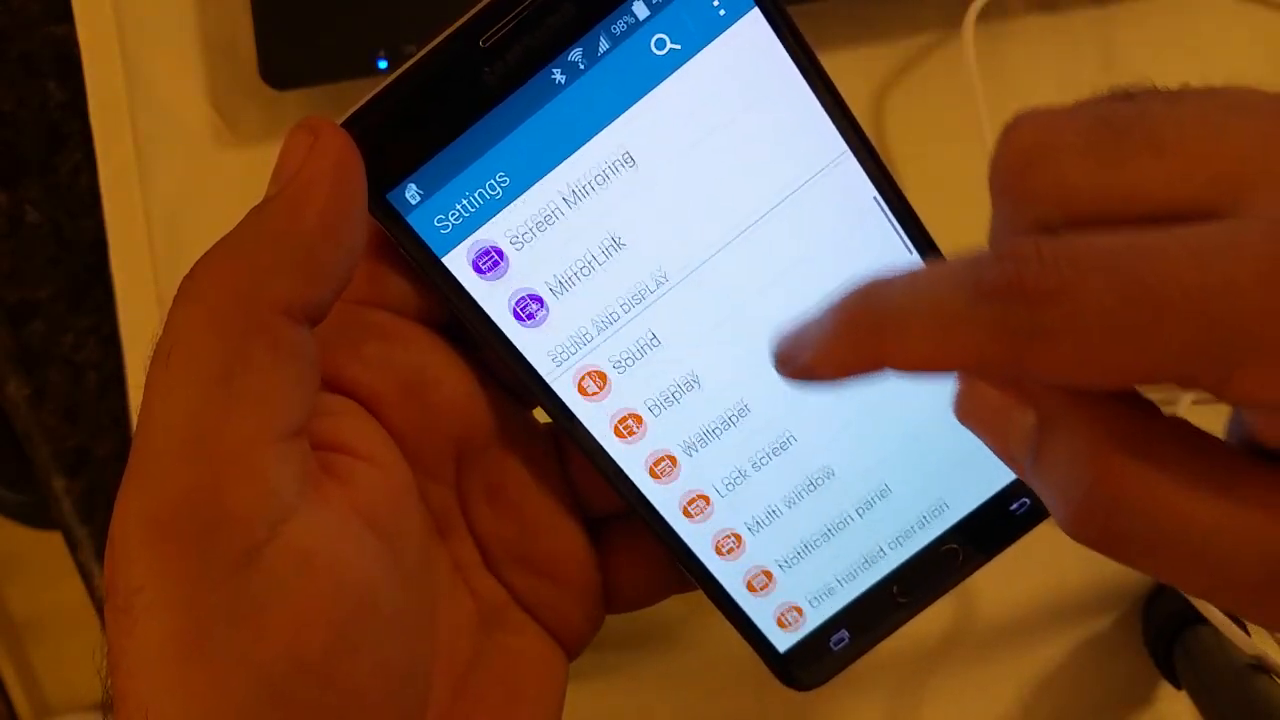
scroll(down, 3)
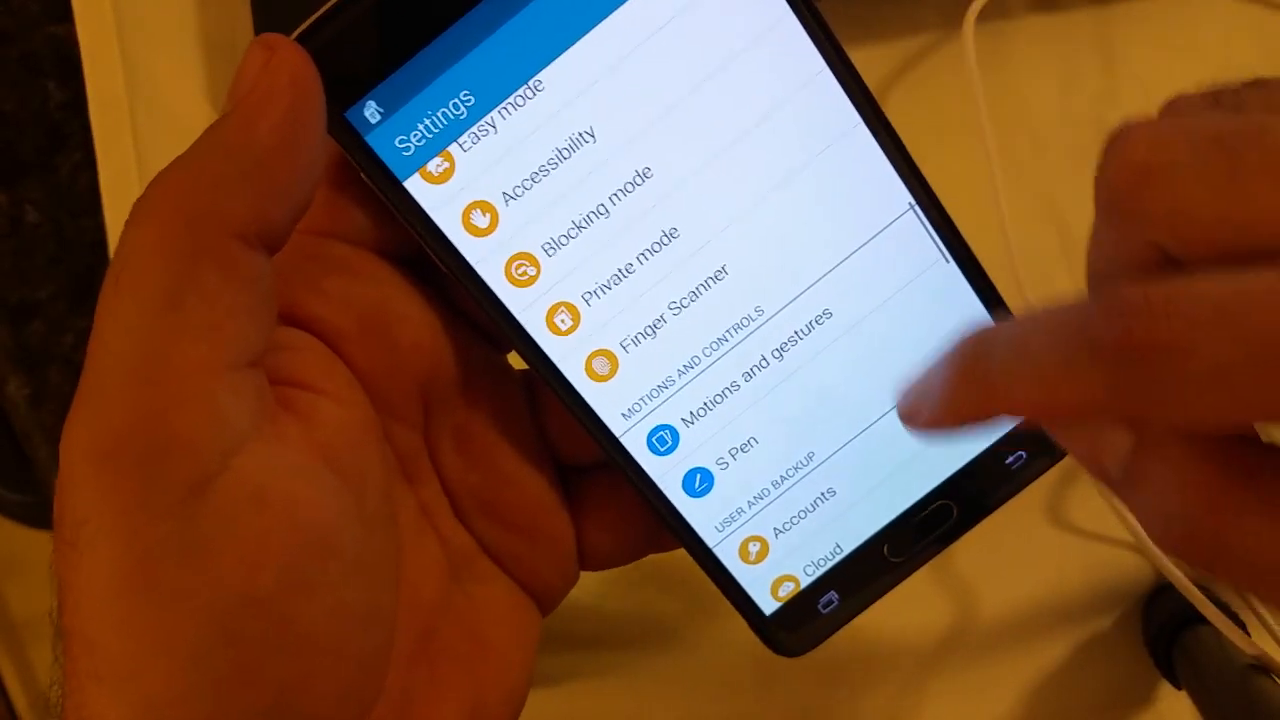
scroll(down, 3)
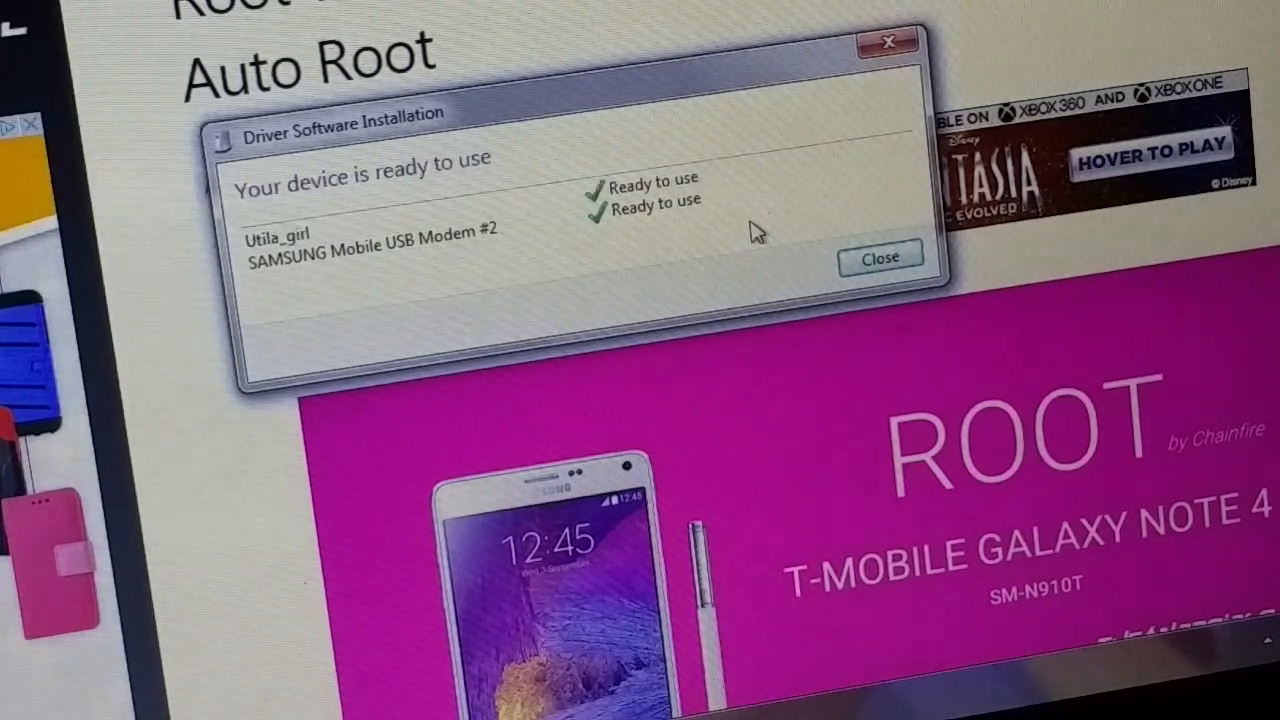
click(880, 257)
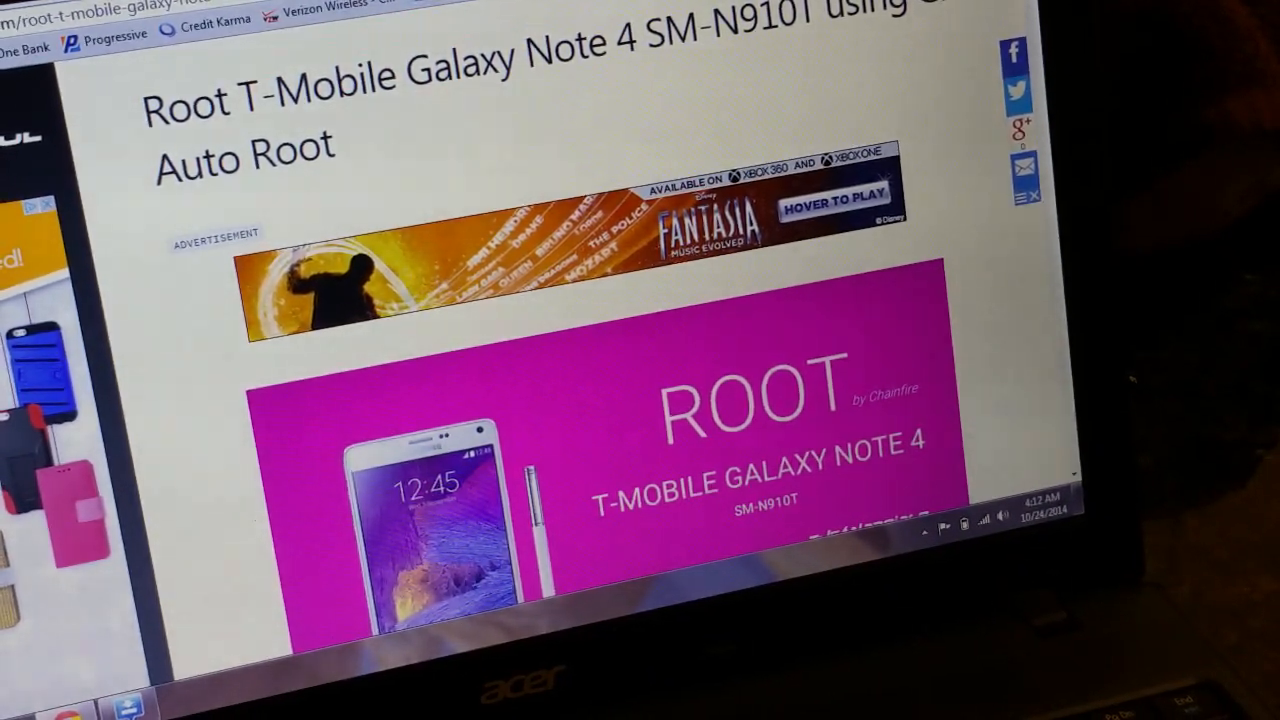
scroll(down, 3)
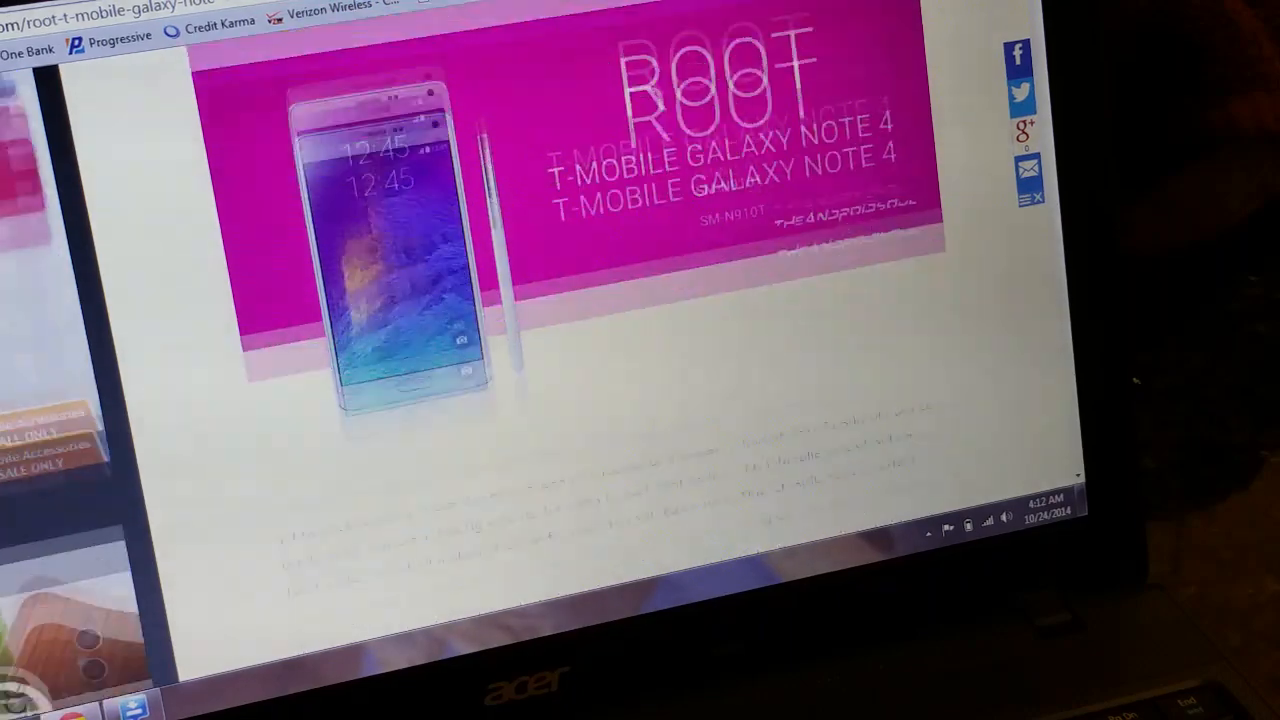
scroll(down, 3)
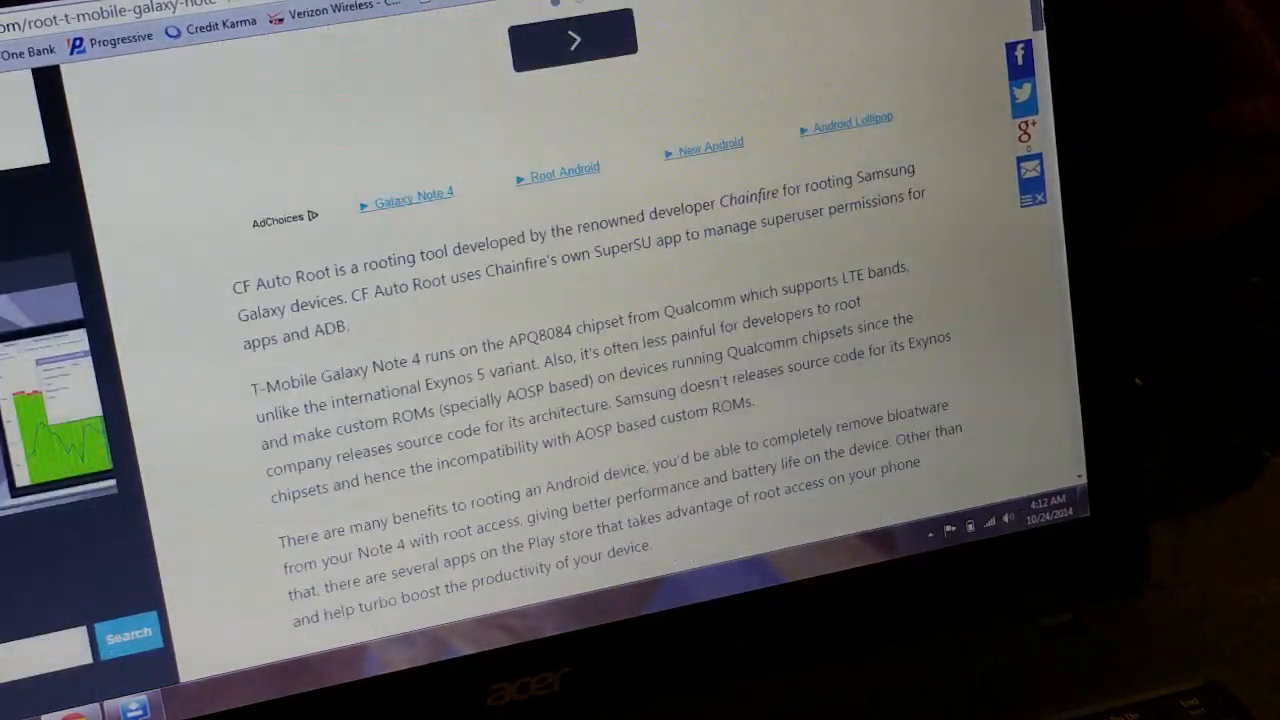
scroll(down, 3)
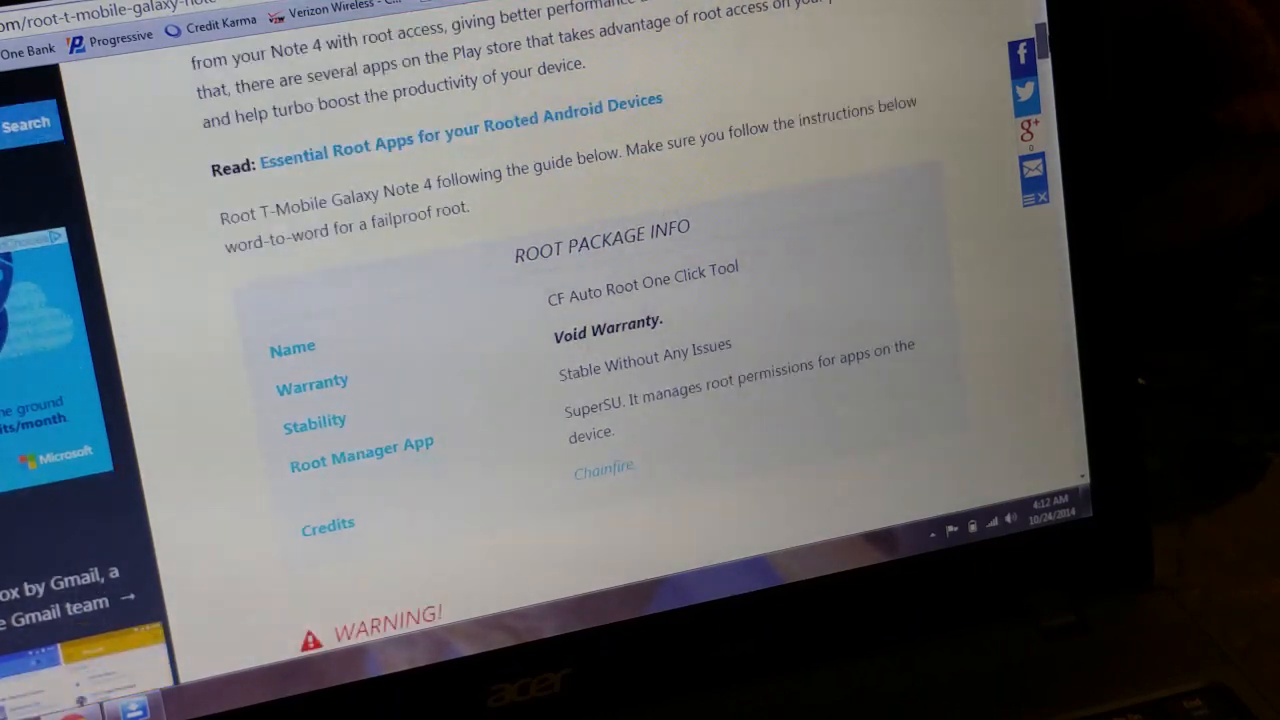
scroll(down, 3)
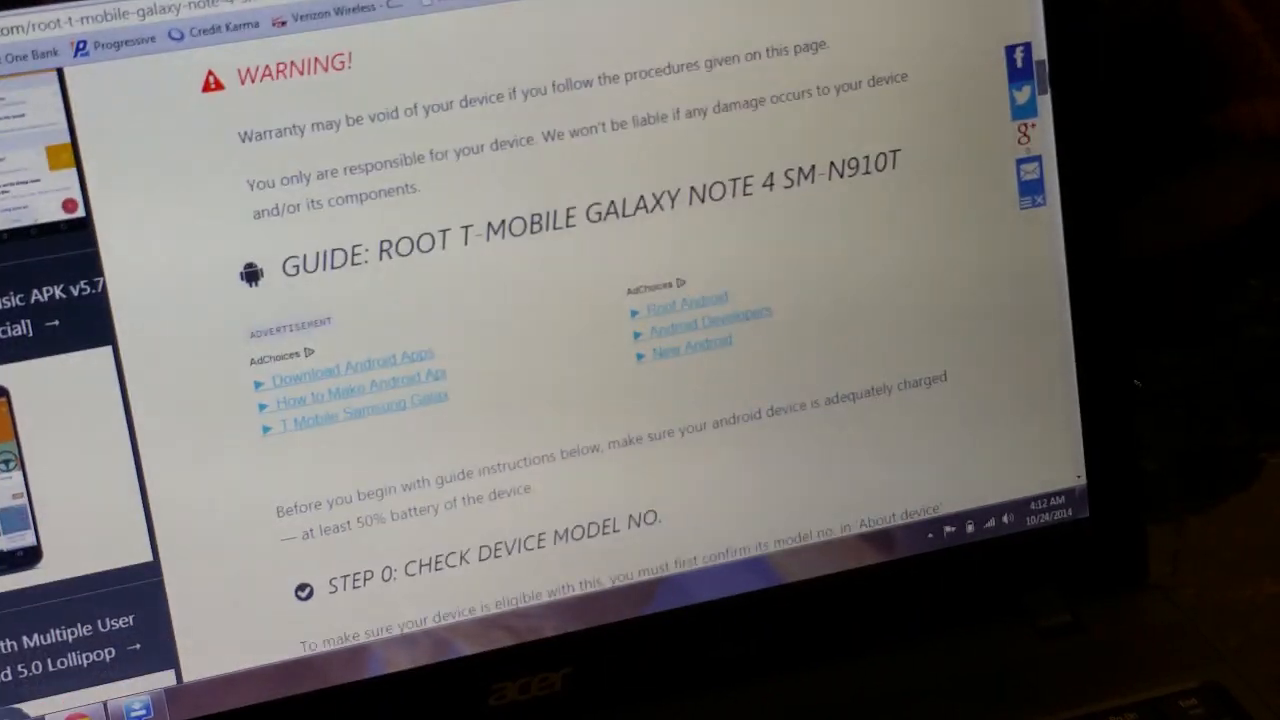
scroll(down, 3)
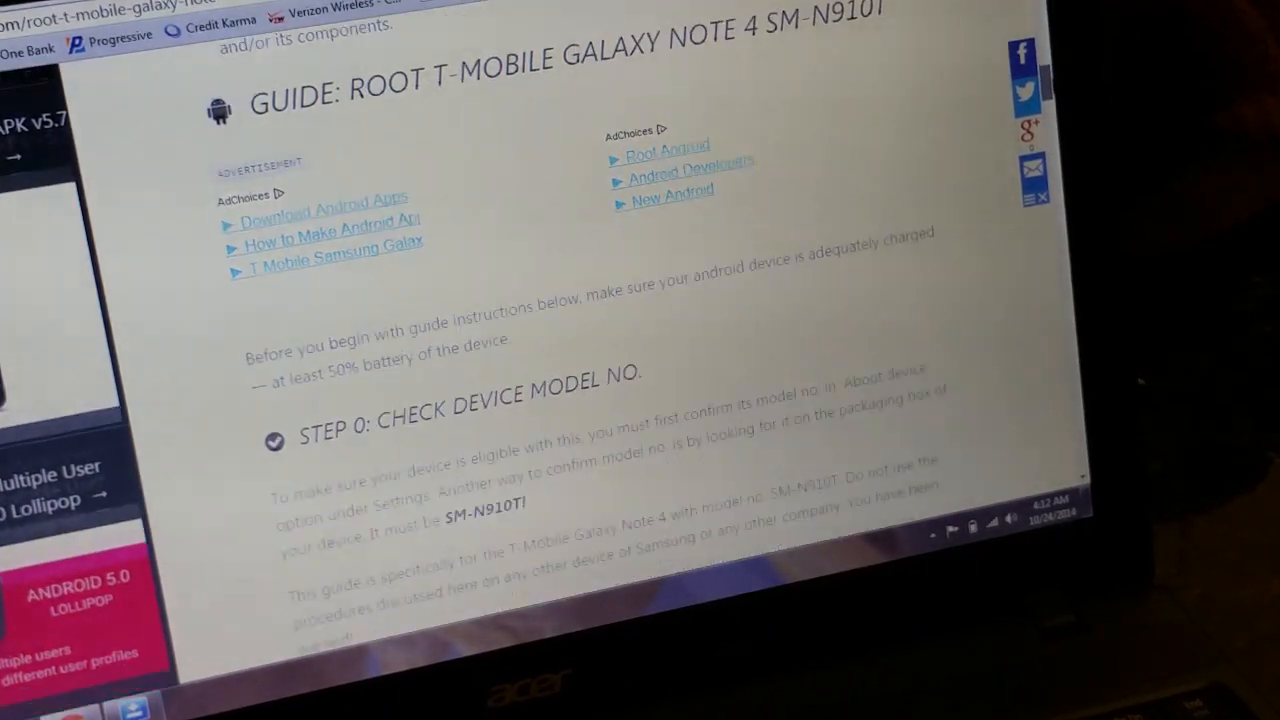
scroll(down, 3)
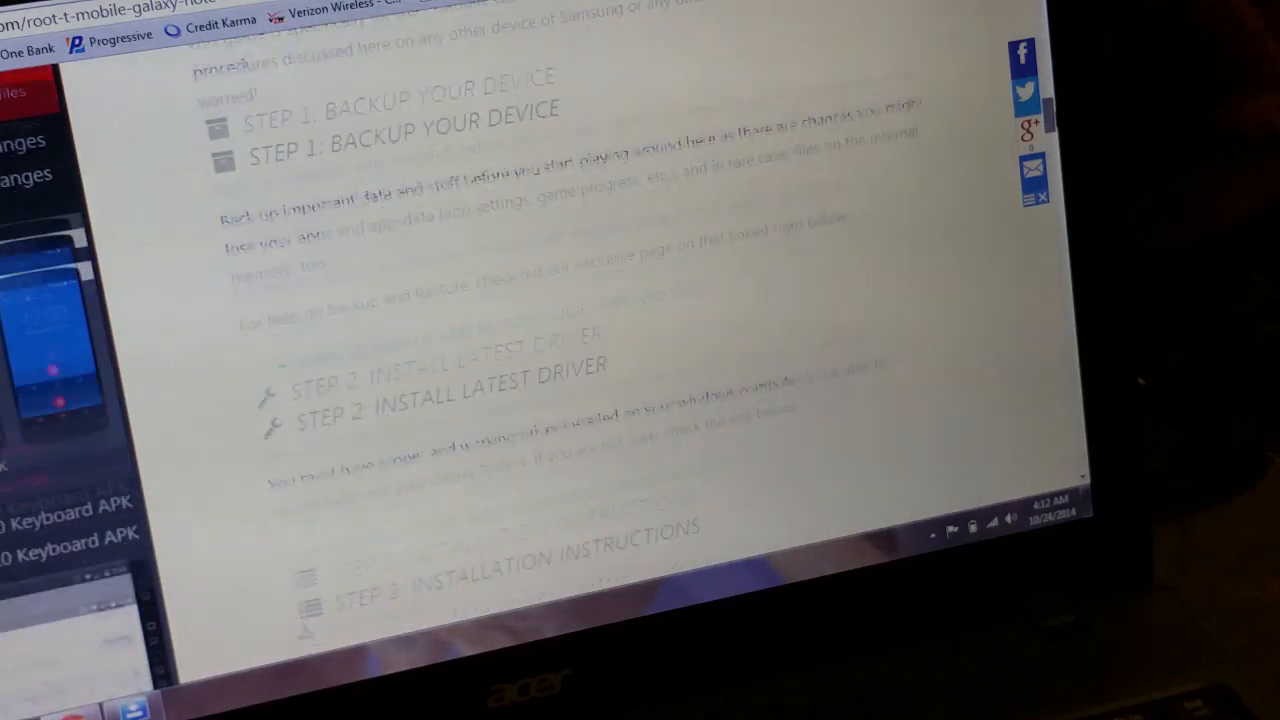
scroll(down, 3)
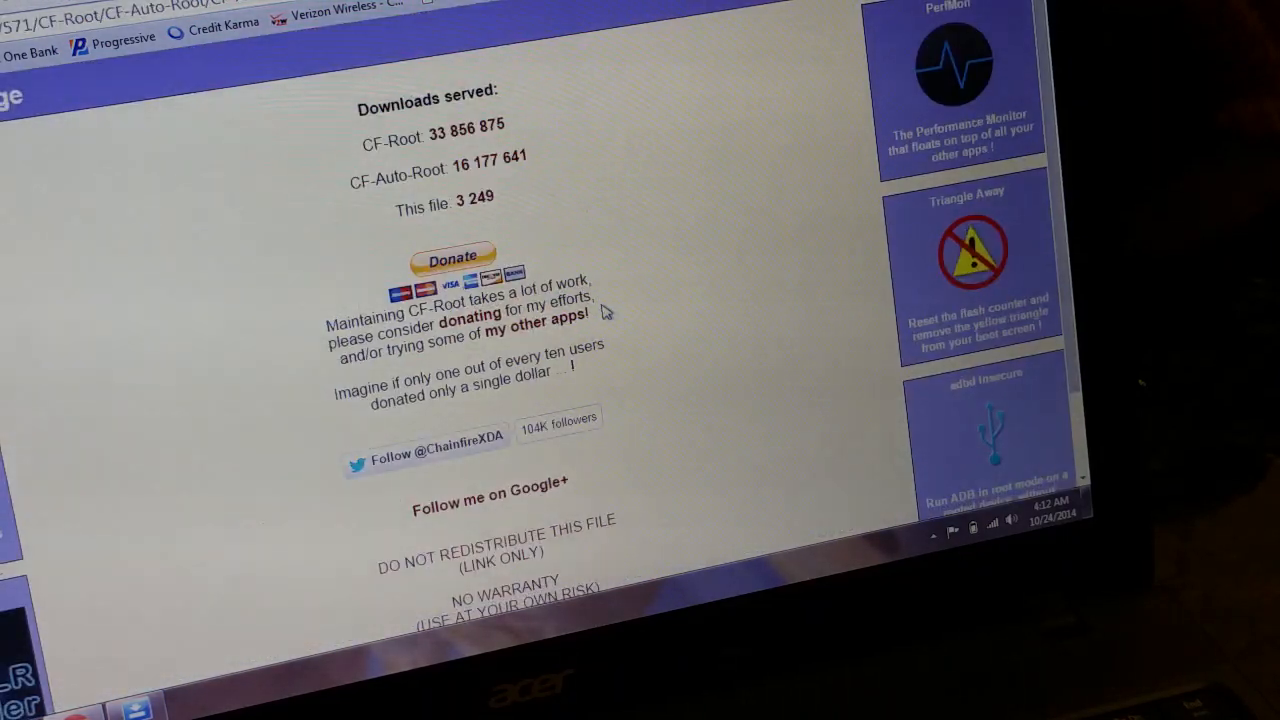
Scroll through Chainfire's CF-Root Download page
scroll(down, 3)
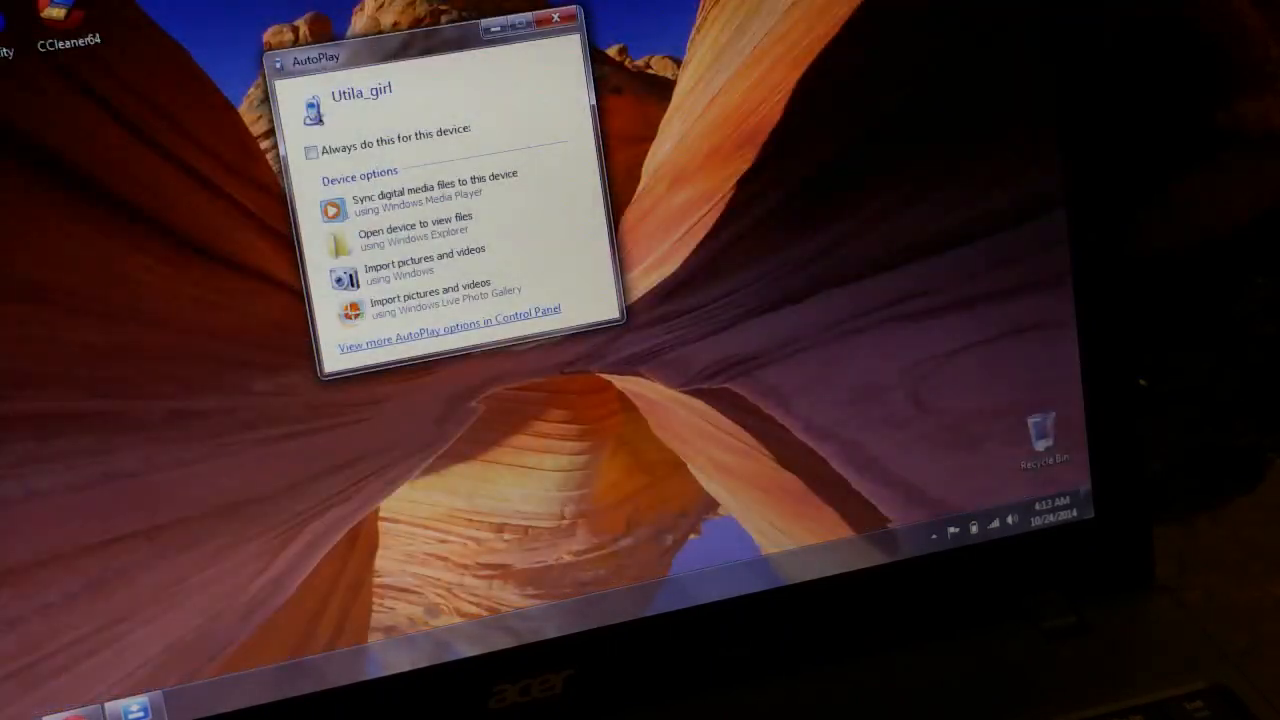
Dismiss the AutoPlay prompt for the connected Galaxy Note 4
click(558, 17)
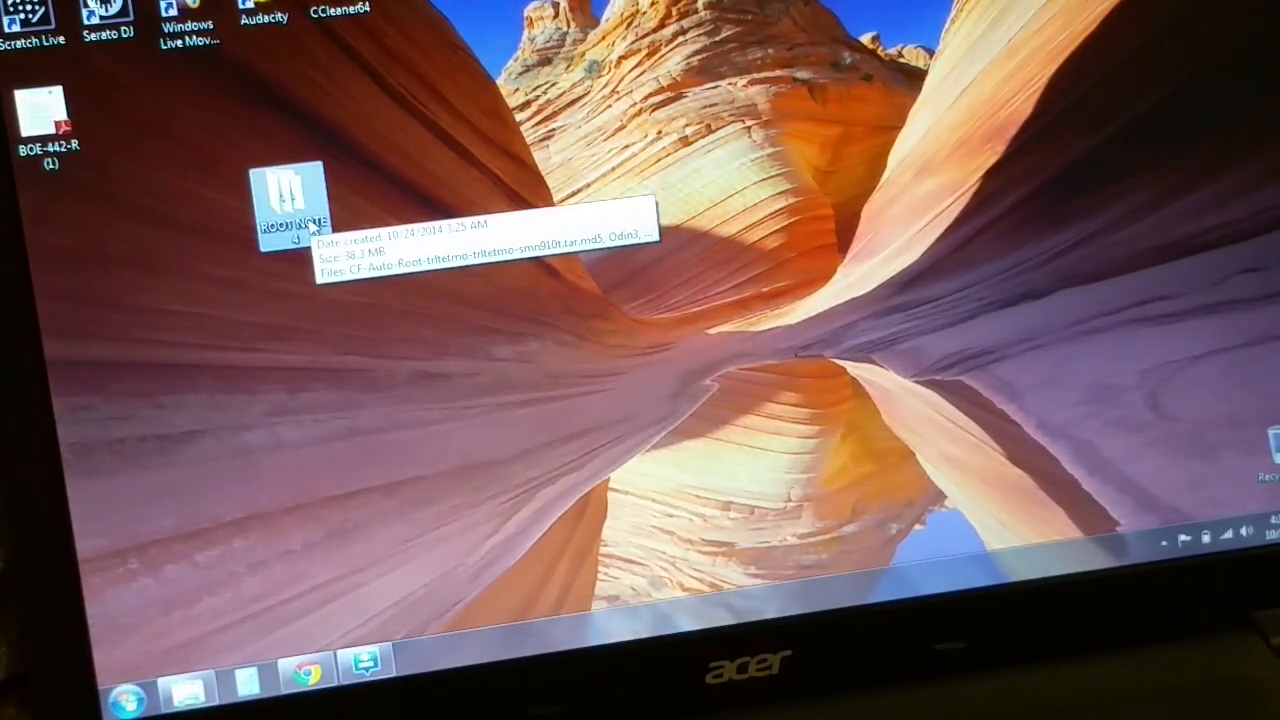
Open the ROOT NOTE 4 desktop folder and launch Odin3-v3.07
double_click(289, 195)
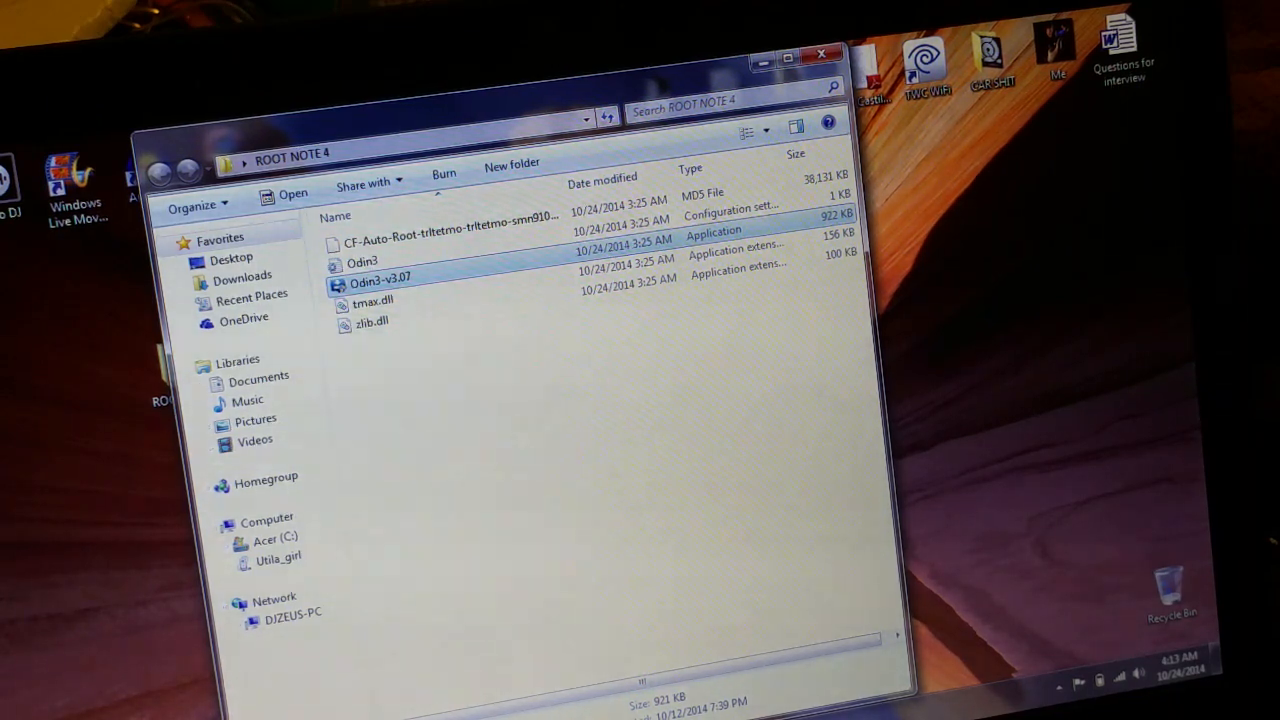
double_click(379, 276)
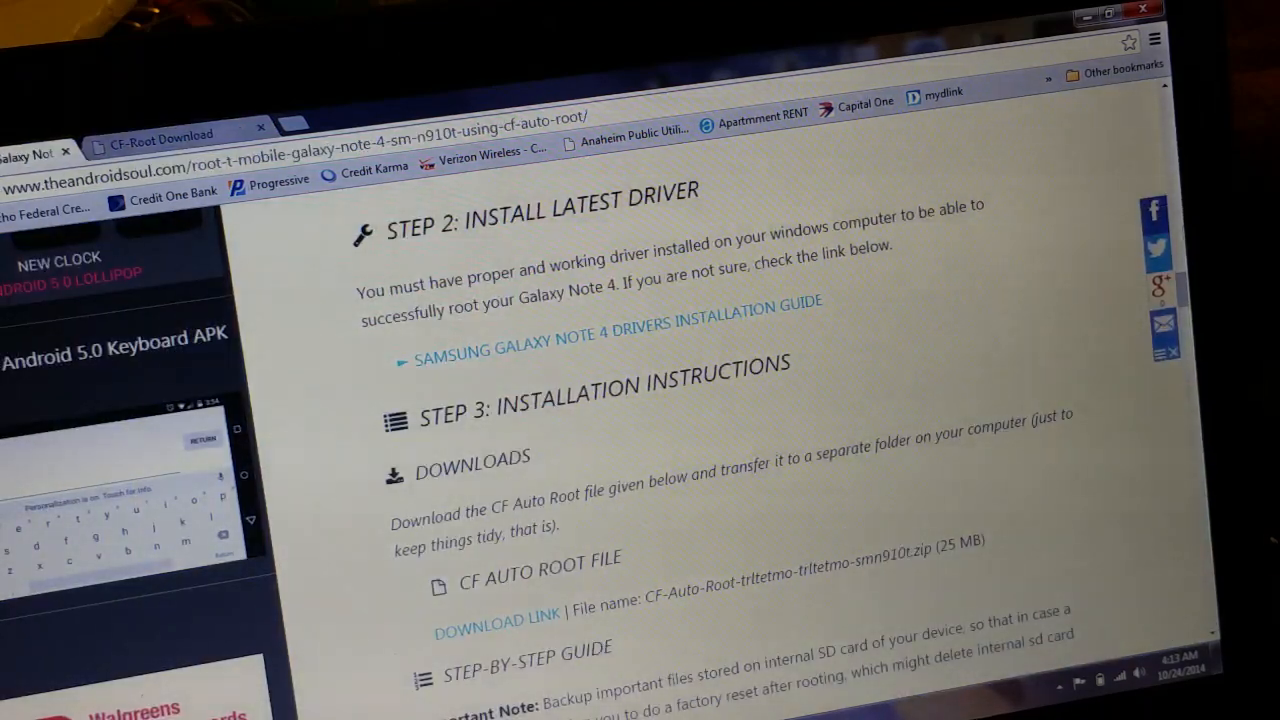
Scroll the root guide down to step 4, booting the Note 4 into Download Mode
scroll(down, 3)
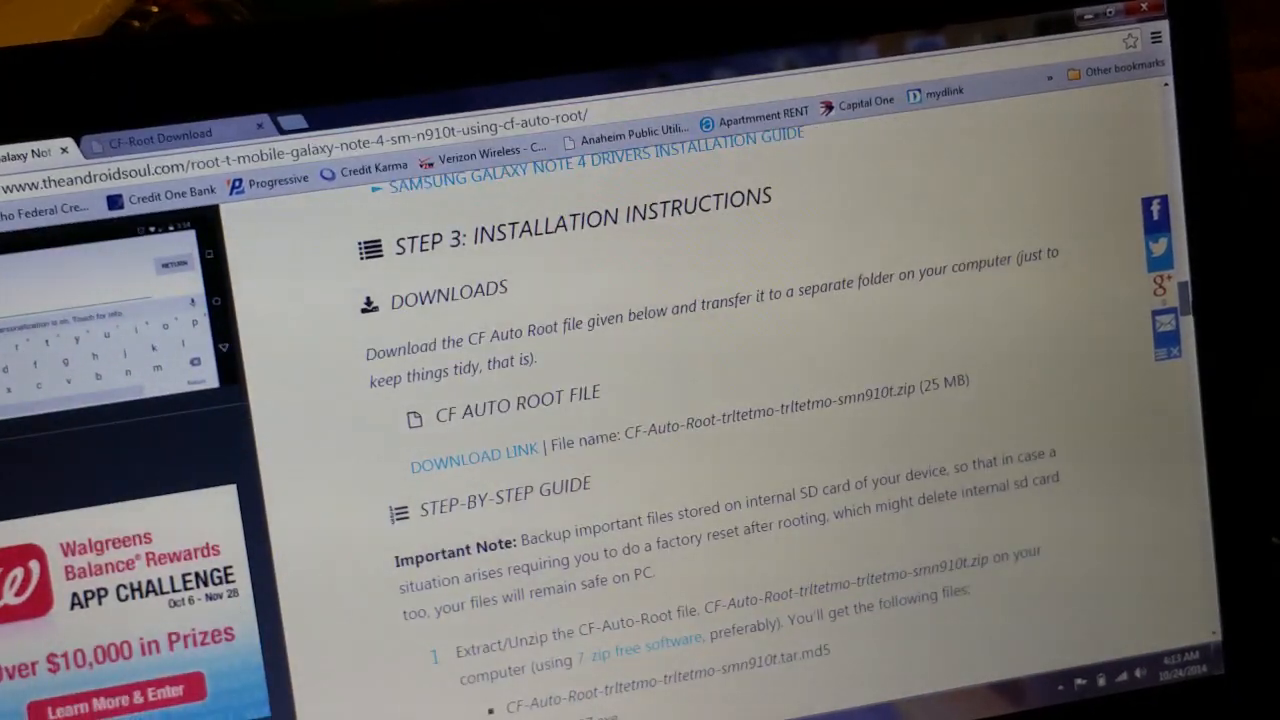
scroll(down, 3)
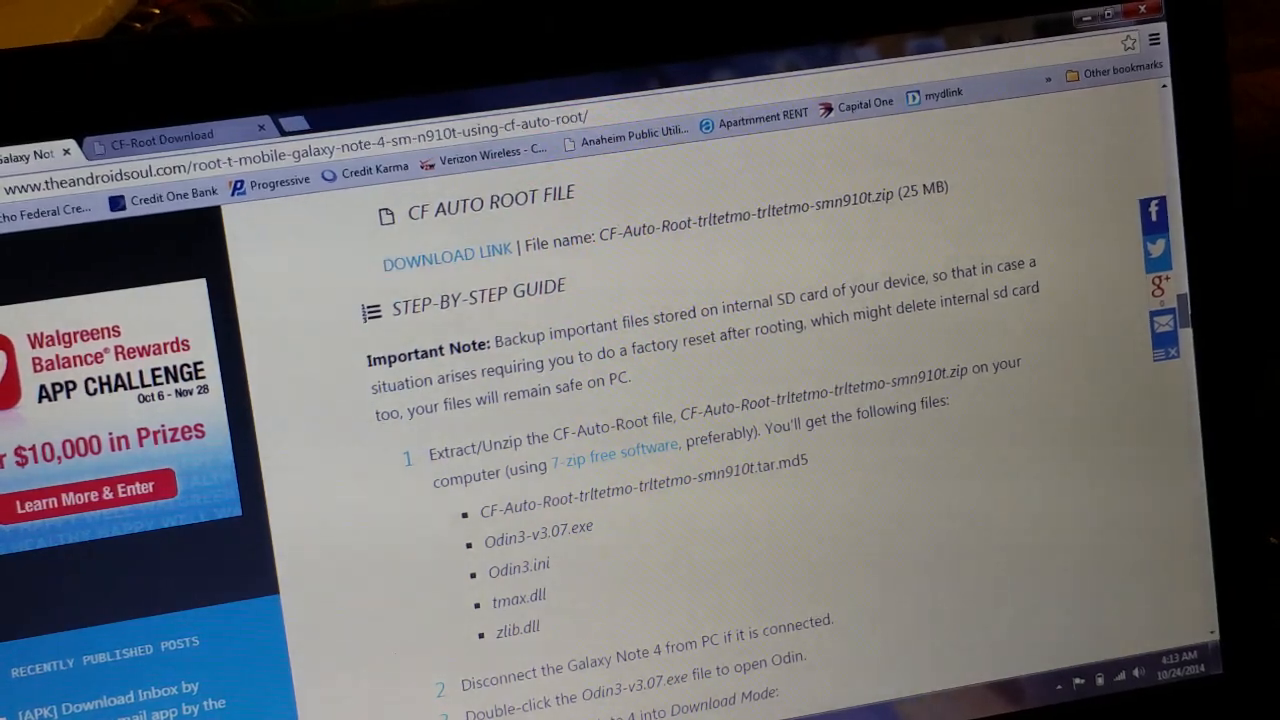
scroll(down, 3)
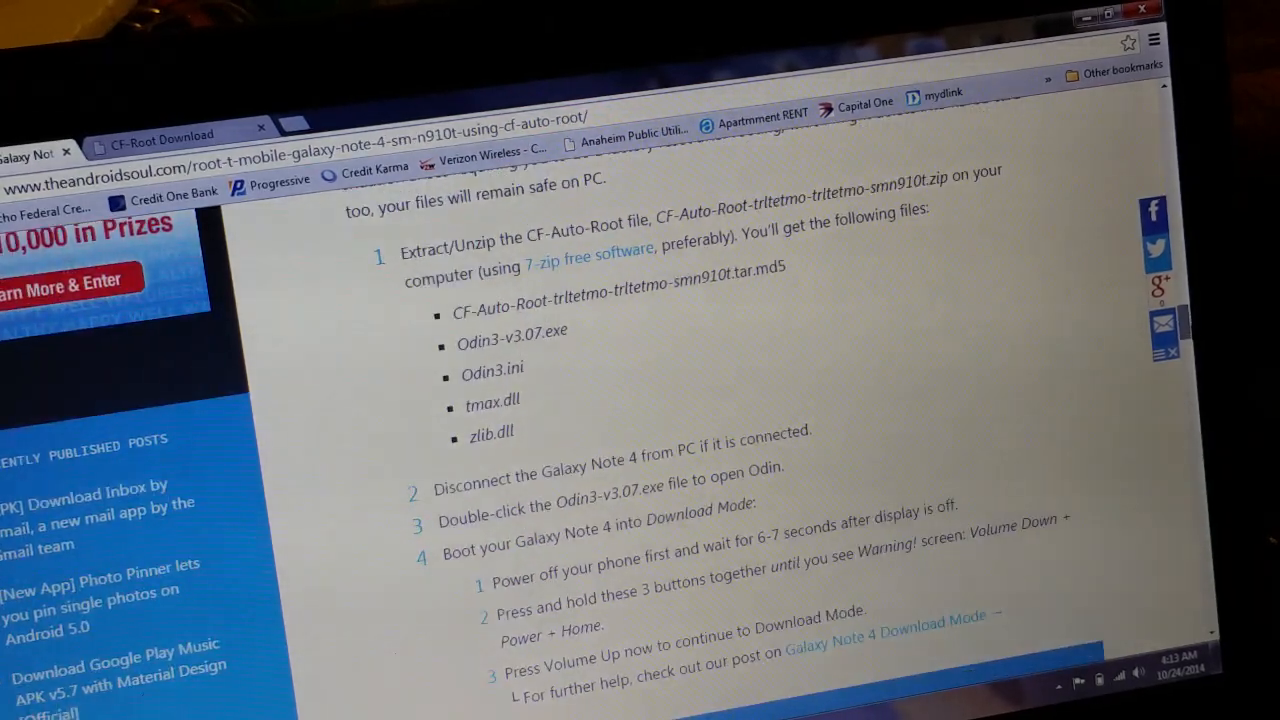
scroll(down, 3)
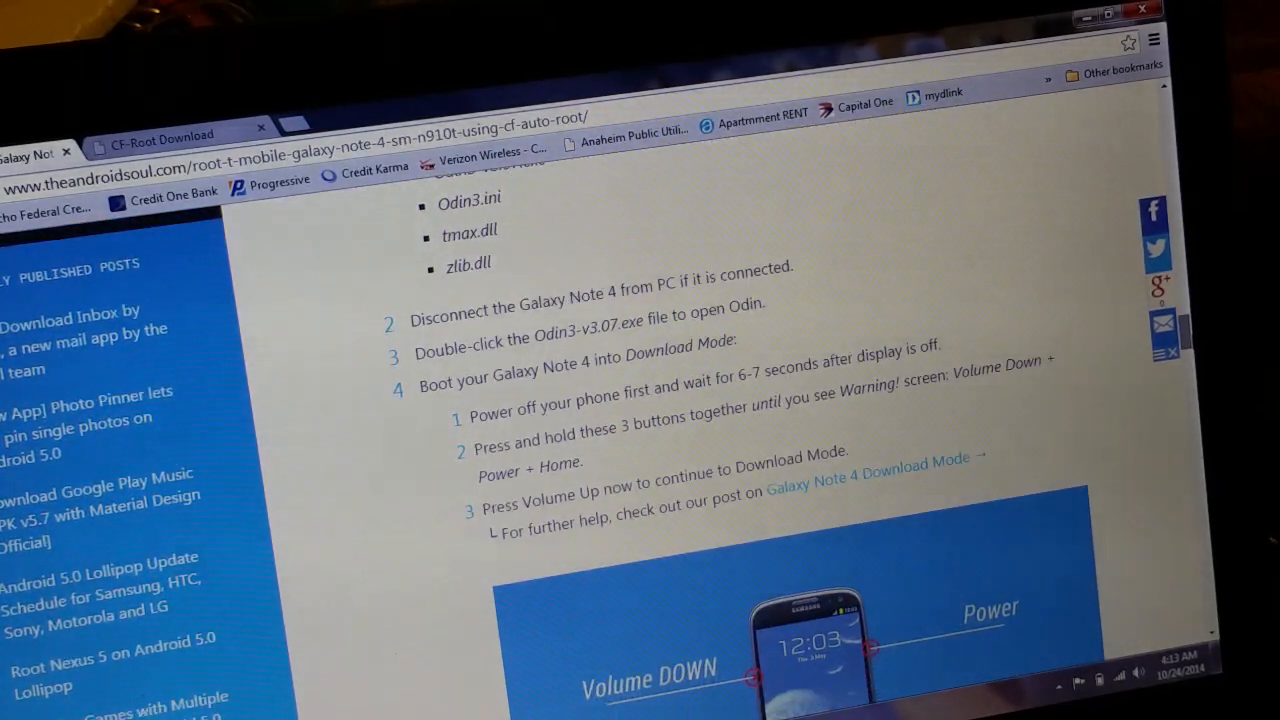
scroll(down, 3)
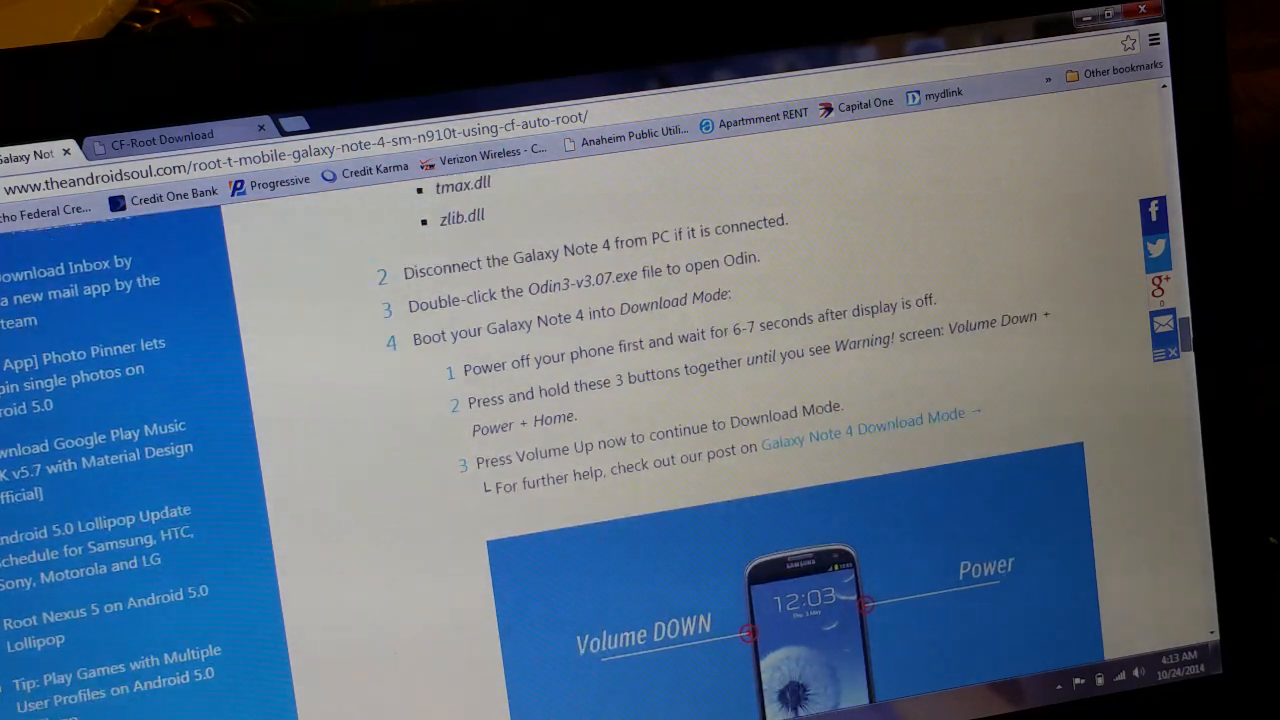
scroll(down, 3)
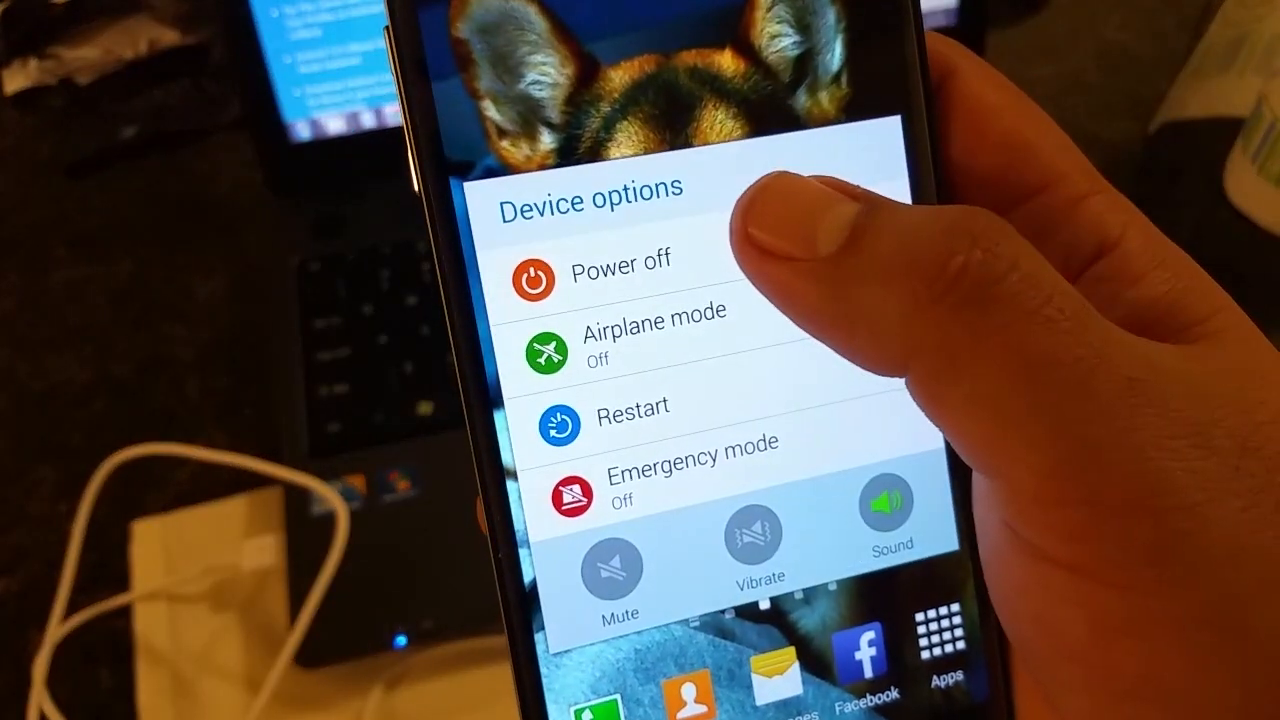
Choose Power off from the phone's Device options menu
click(620, 278)
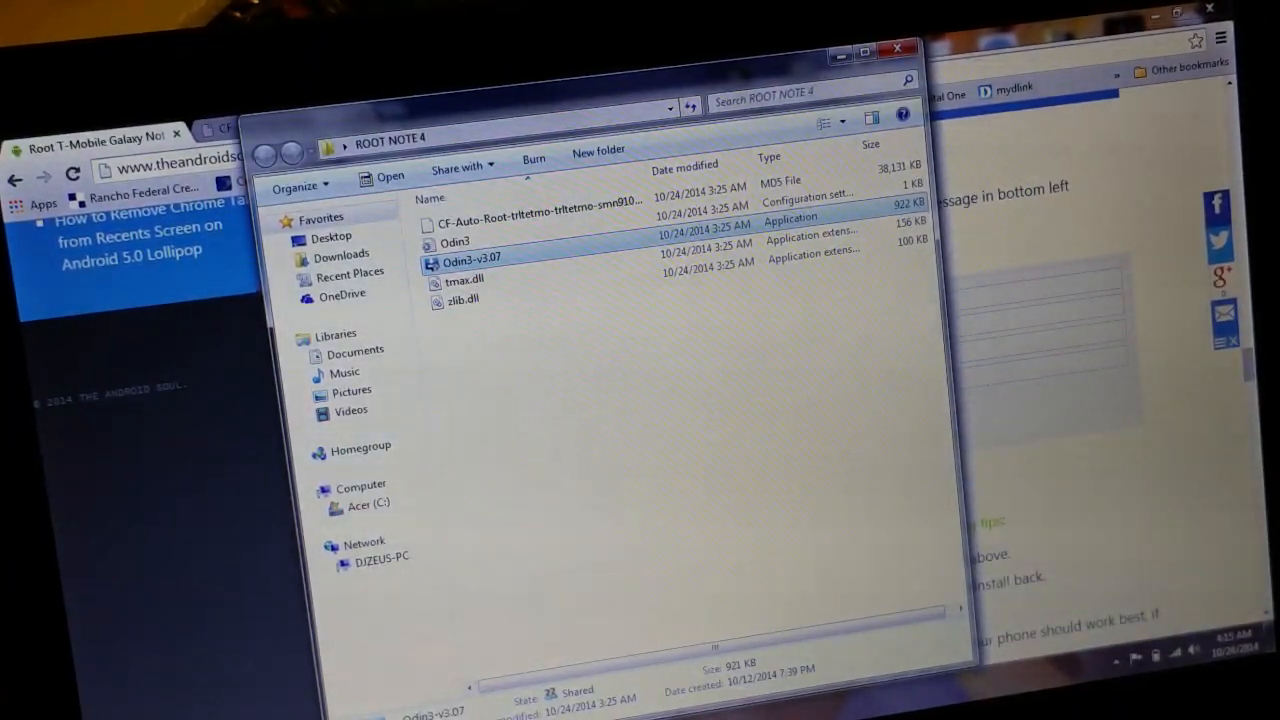
mouse_move(470, 258)
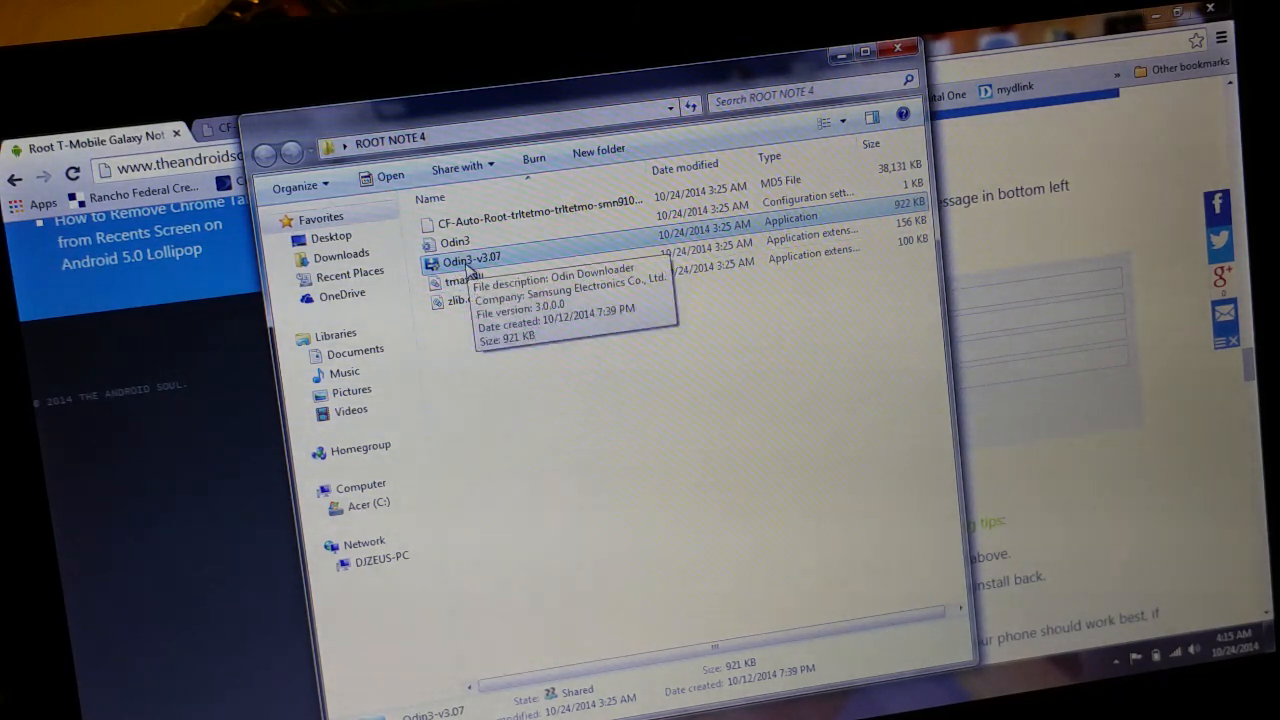
mouse_move(490, 268)
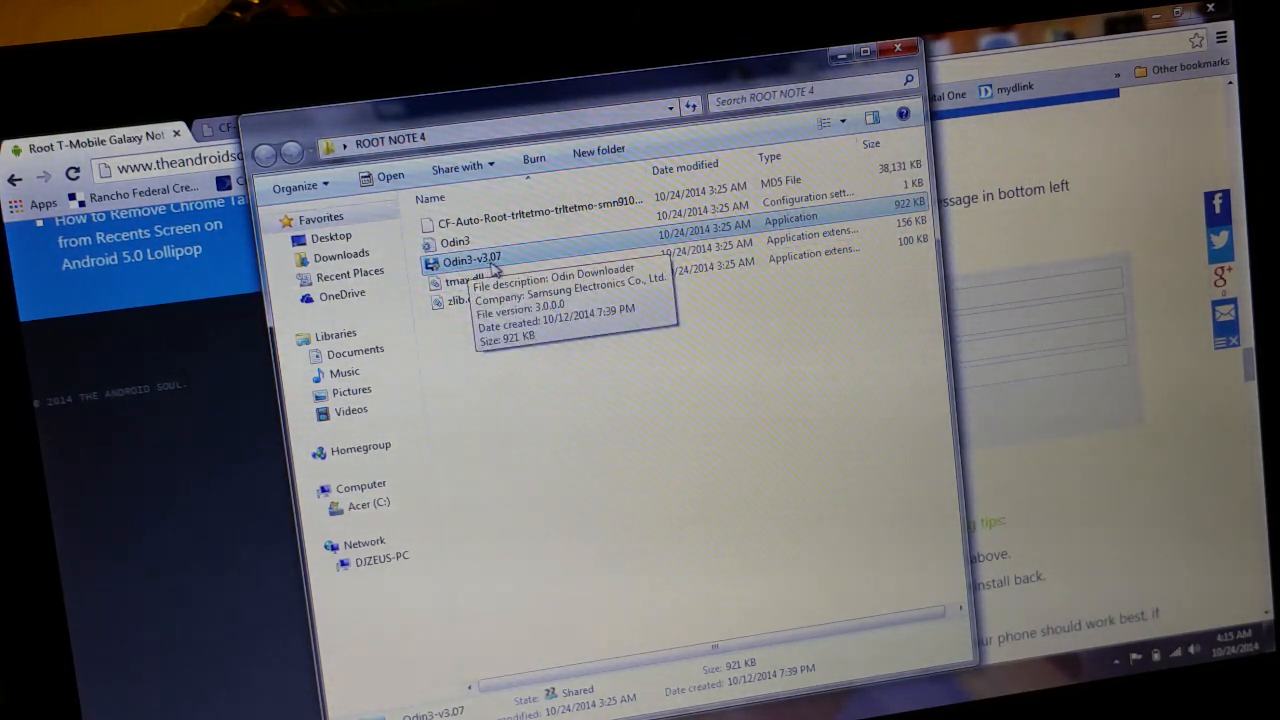
mouse_move(518, 267)
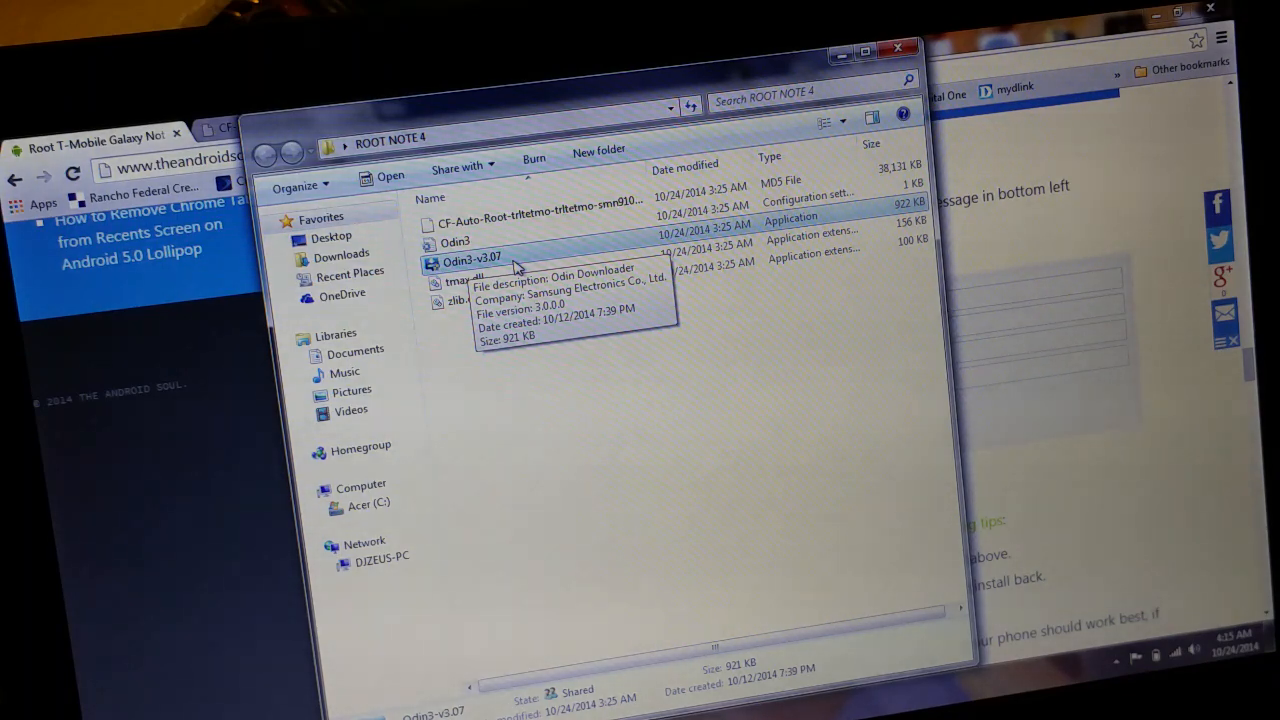
Launch Odin3-v3.07 from the ROOT NOTE 4 folder
double_click(470, 257)
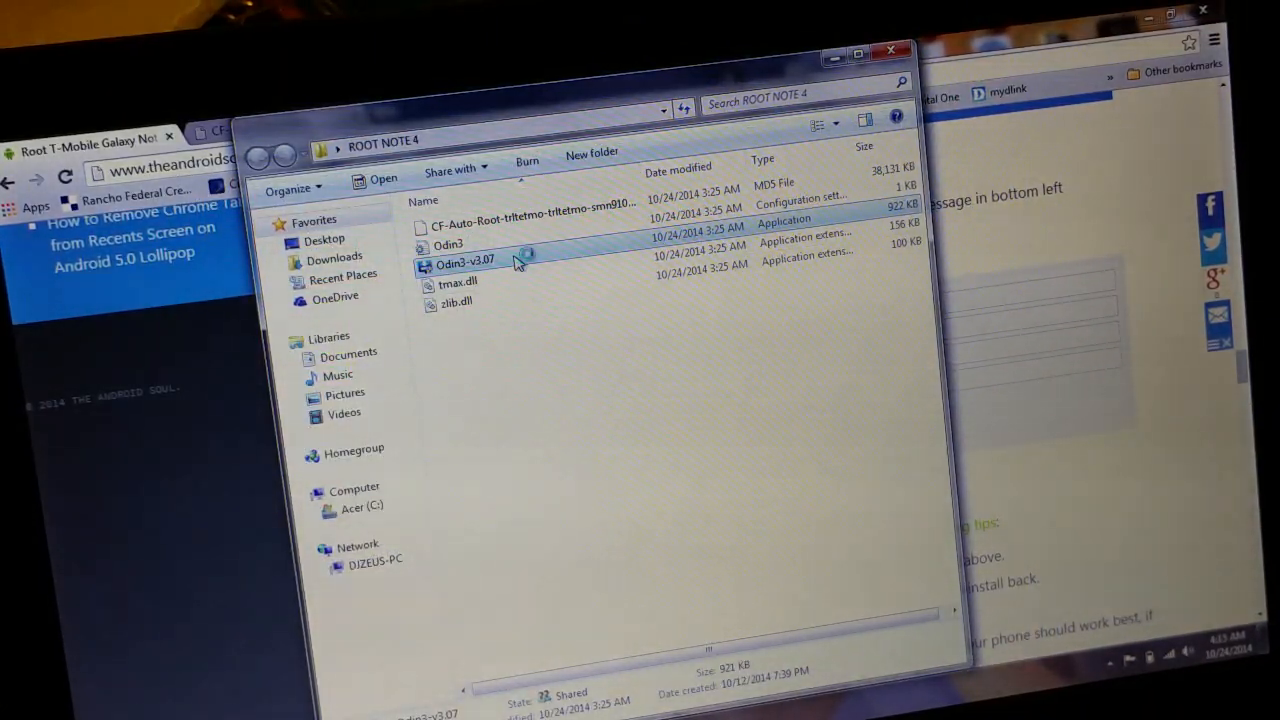
double_click(464, 263)
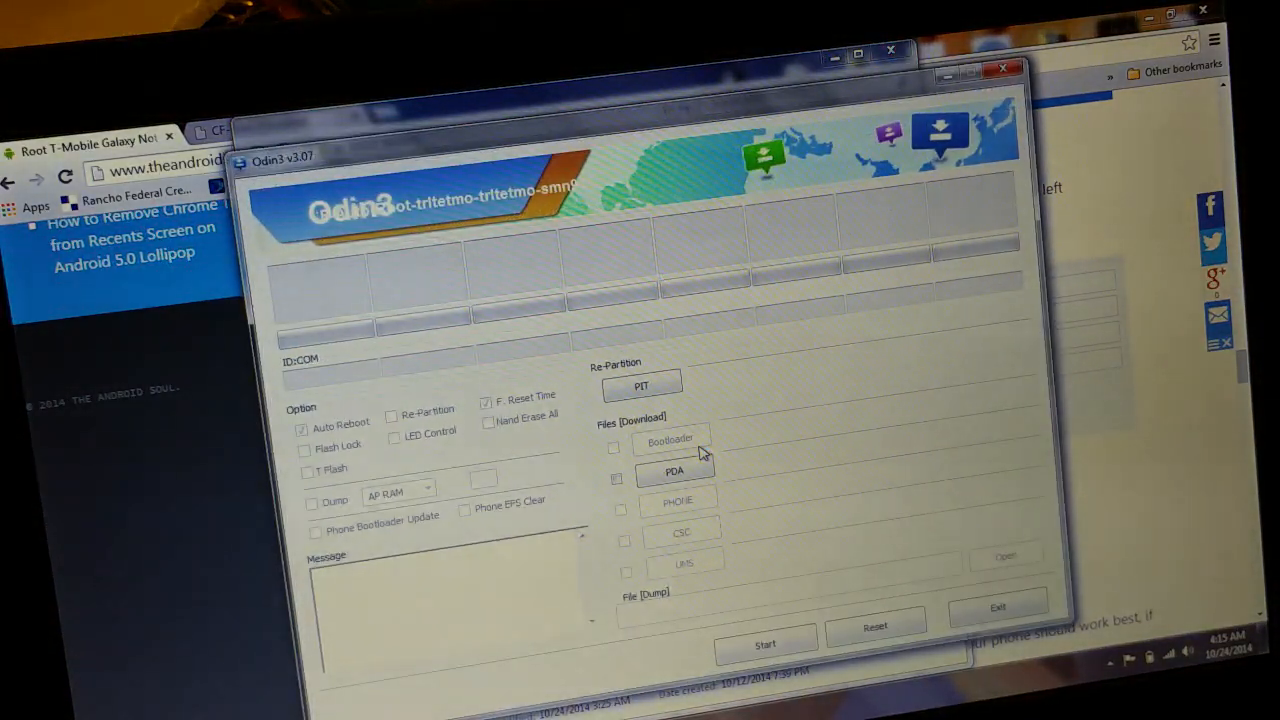
mouse_move(723, 360)
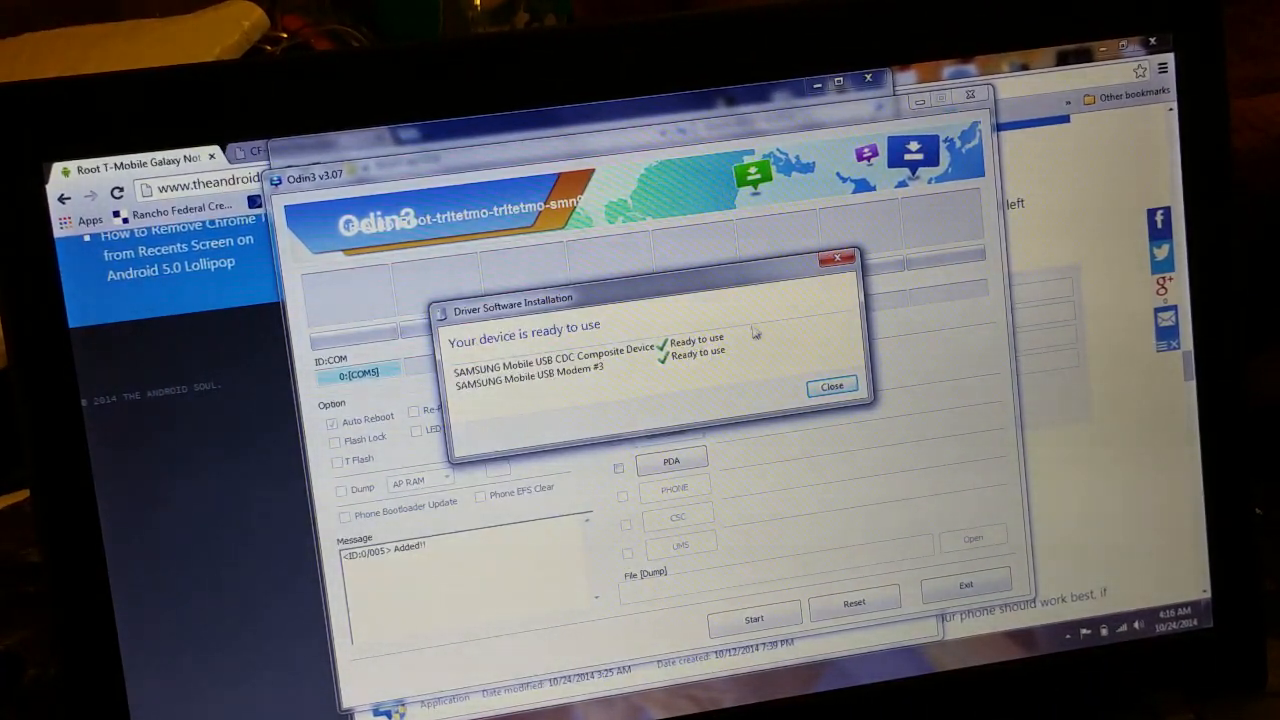
Close the Driver Software Installation notice once Odin shows Added!! on COM5
click(831, 386)
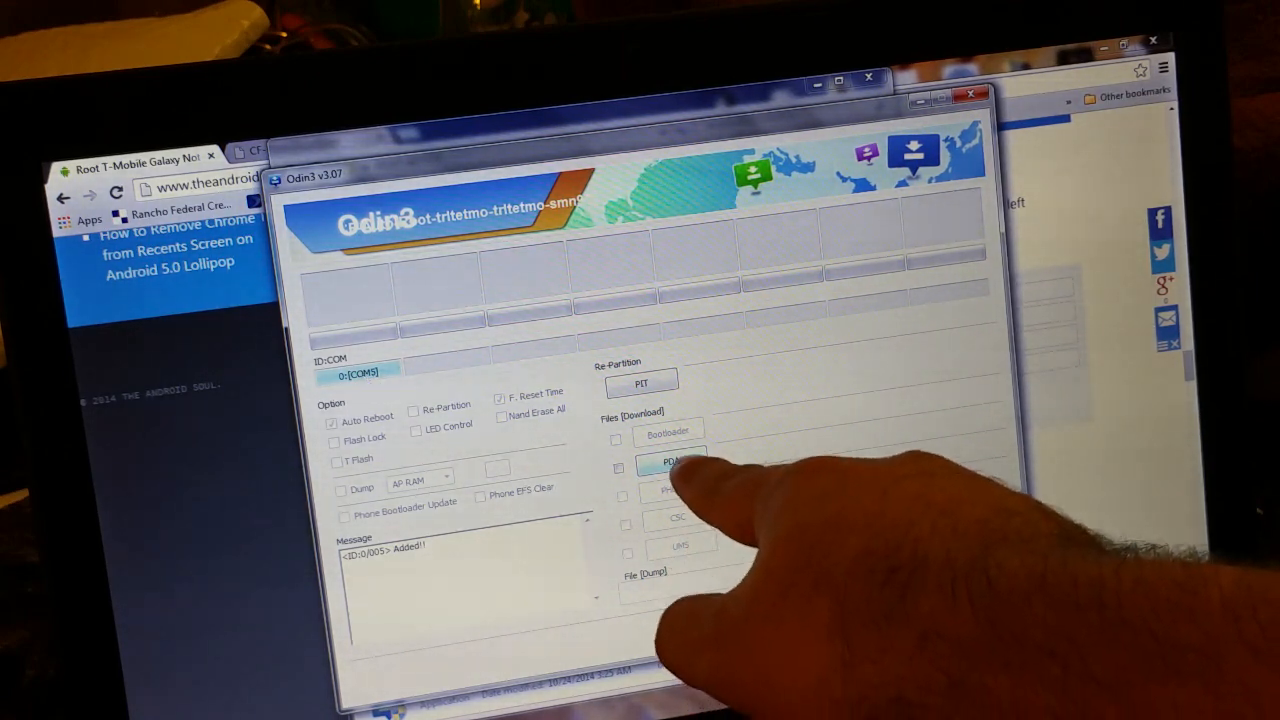
Load the CF-Auto-Root-trltetmo tar.md5 file into Odin's PDA slot
click(670, 461)
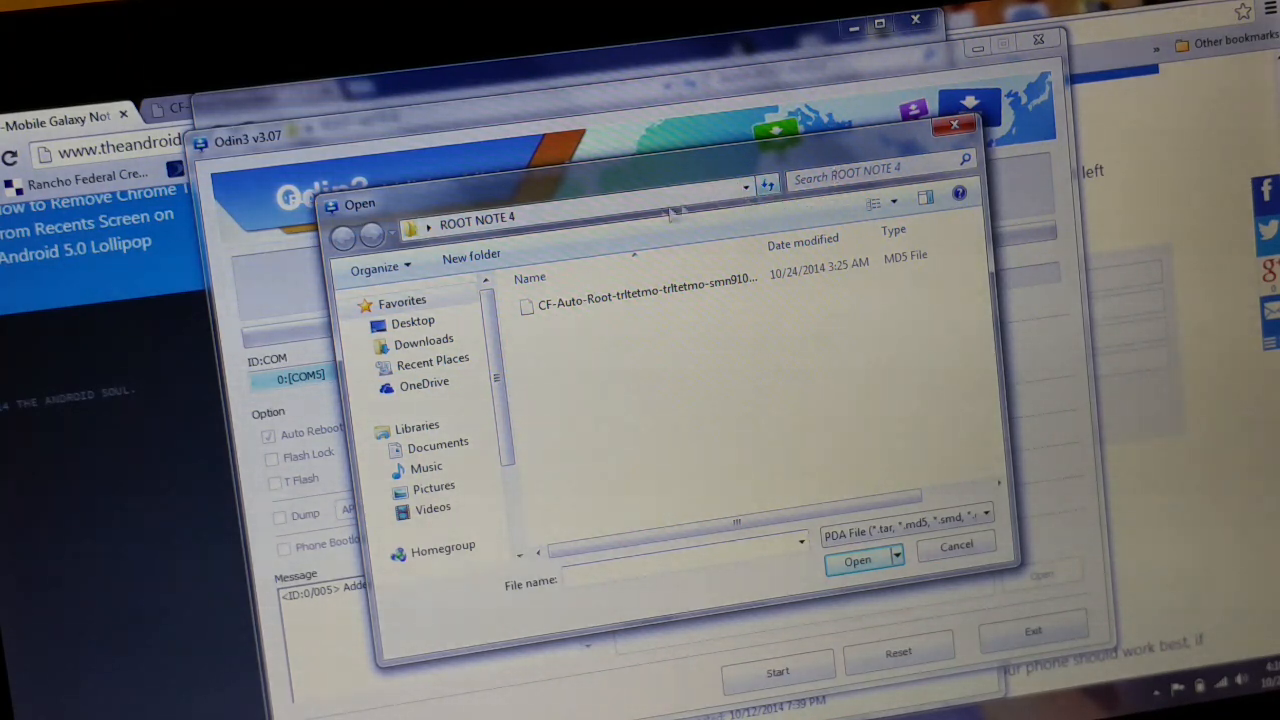
click(640, 305)
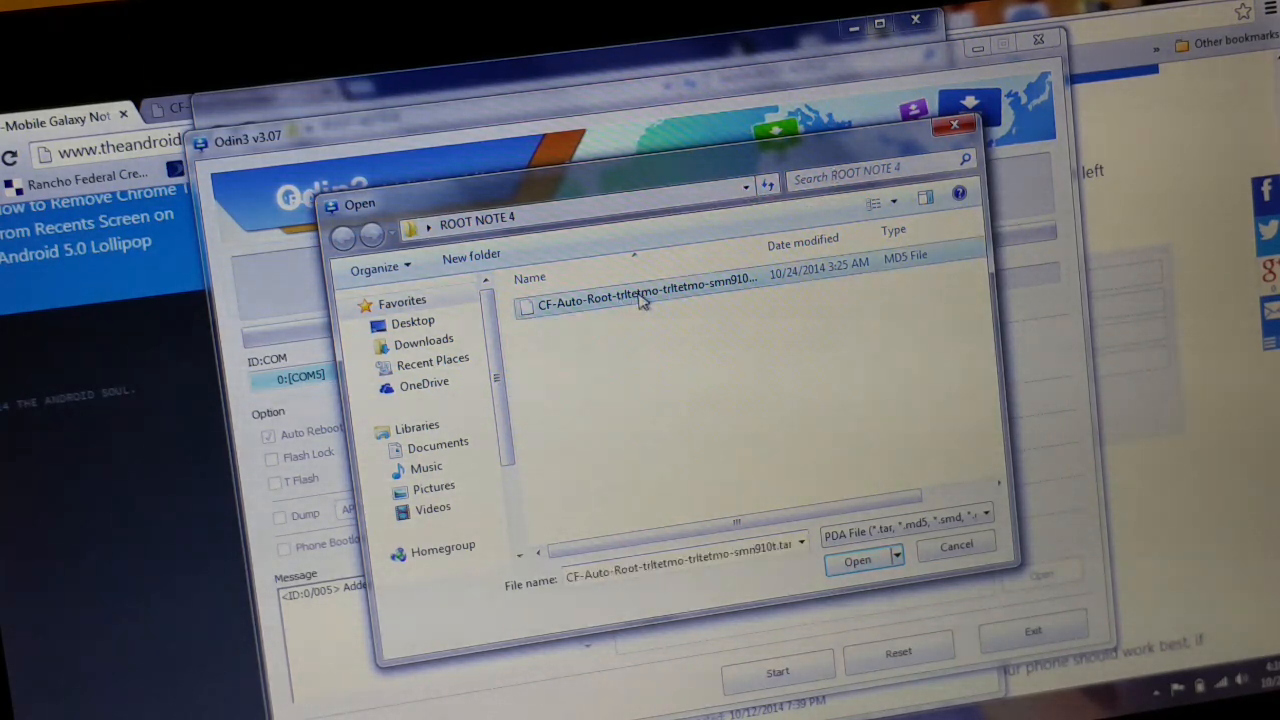
click(857, 560)
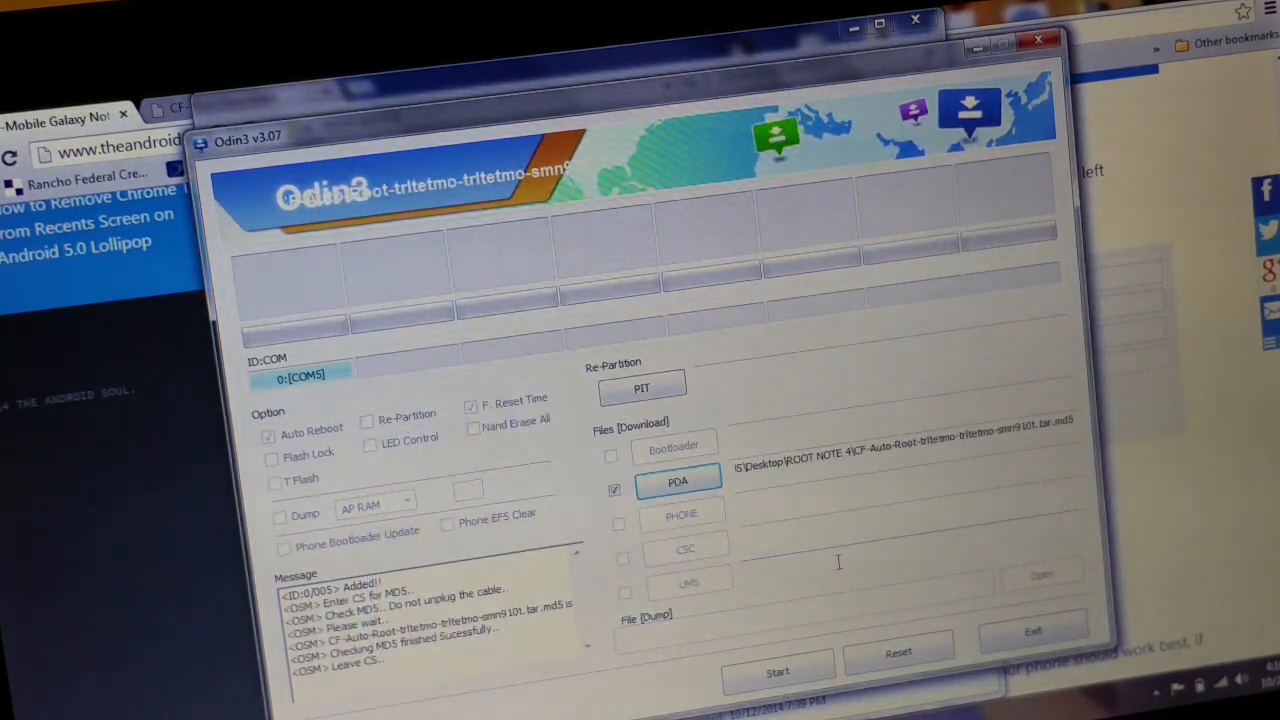
mouse_move(750, 405)
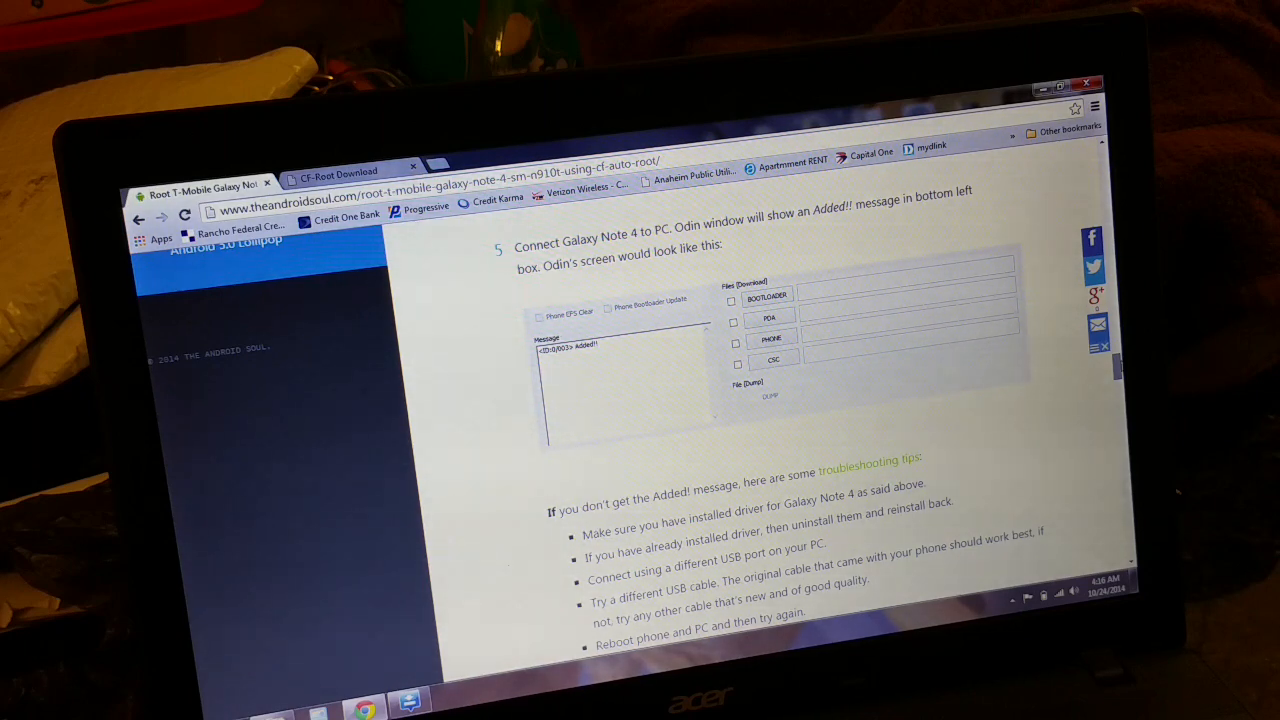
Scroll the tutorial to steps 5 and 6 on the Added!! message and PDA file
scroll(down, 3)
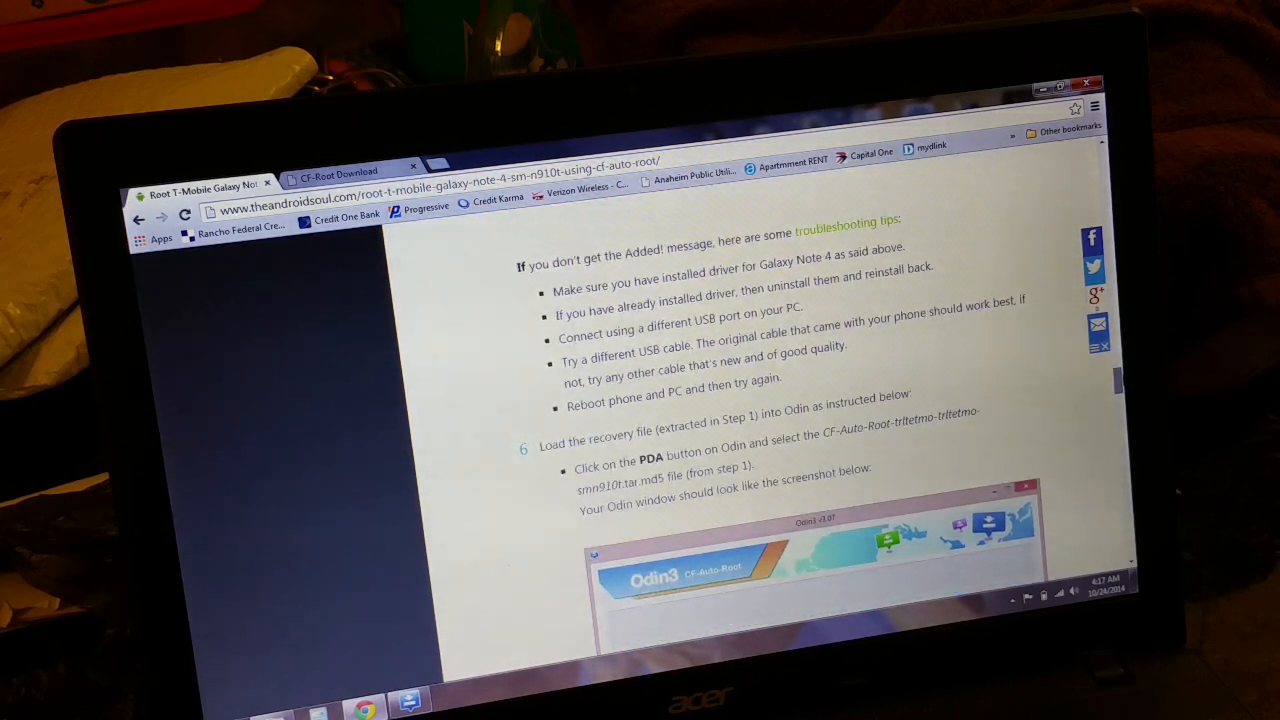
scroll(down, 3)
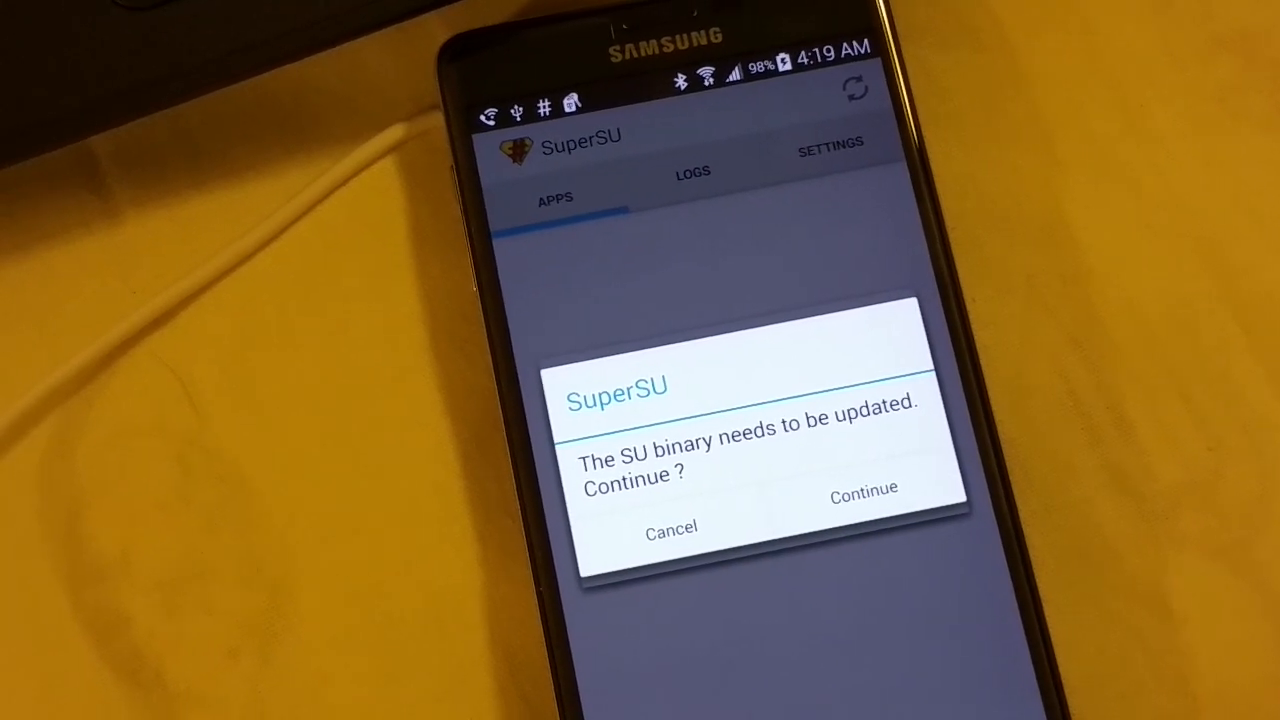
Launch SuperSU and choose Normal to install the SU binary
click(862, 492)
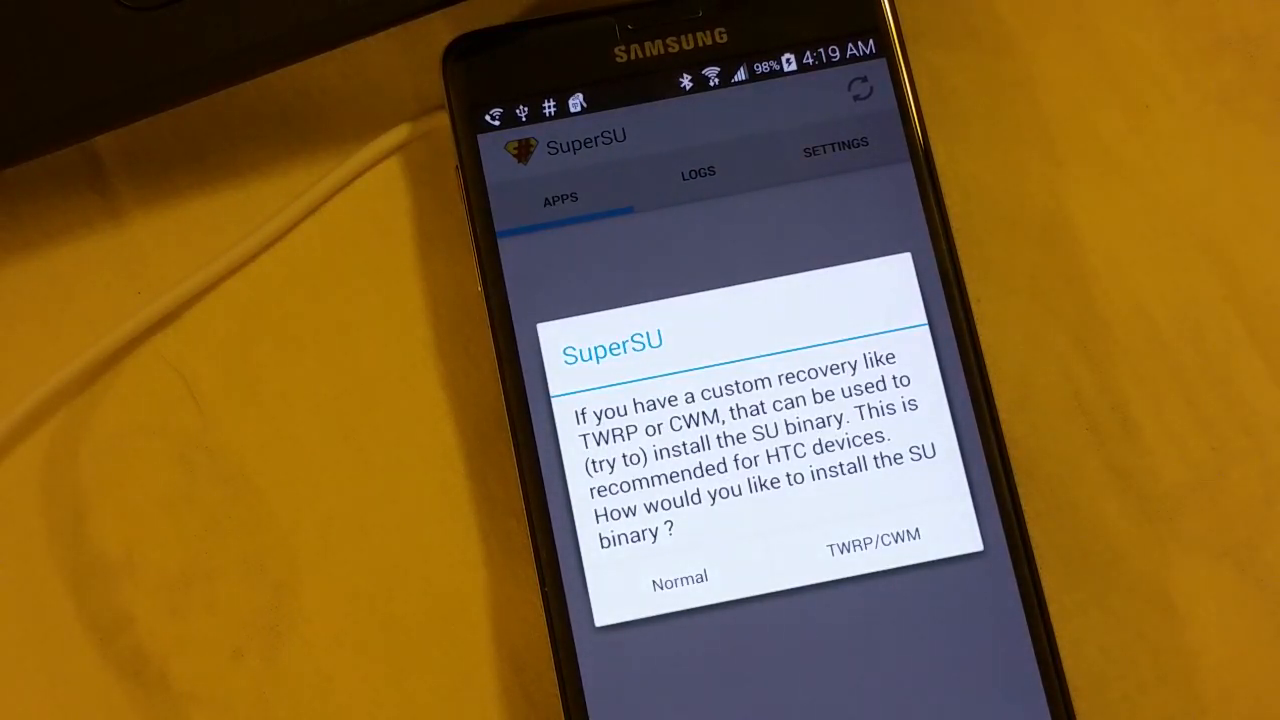
click(680, 577)
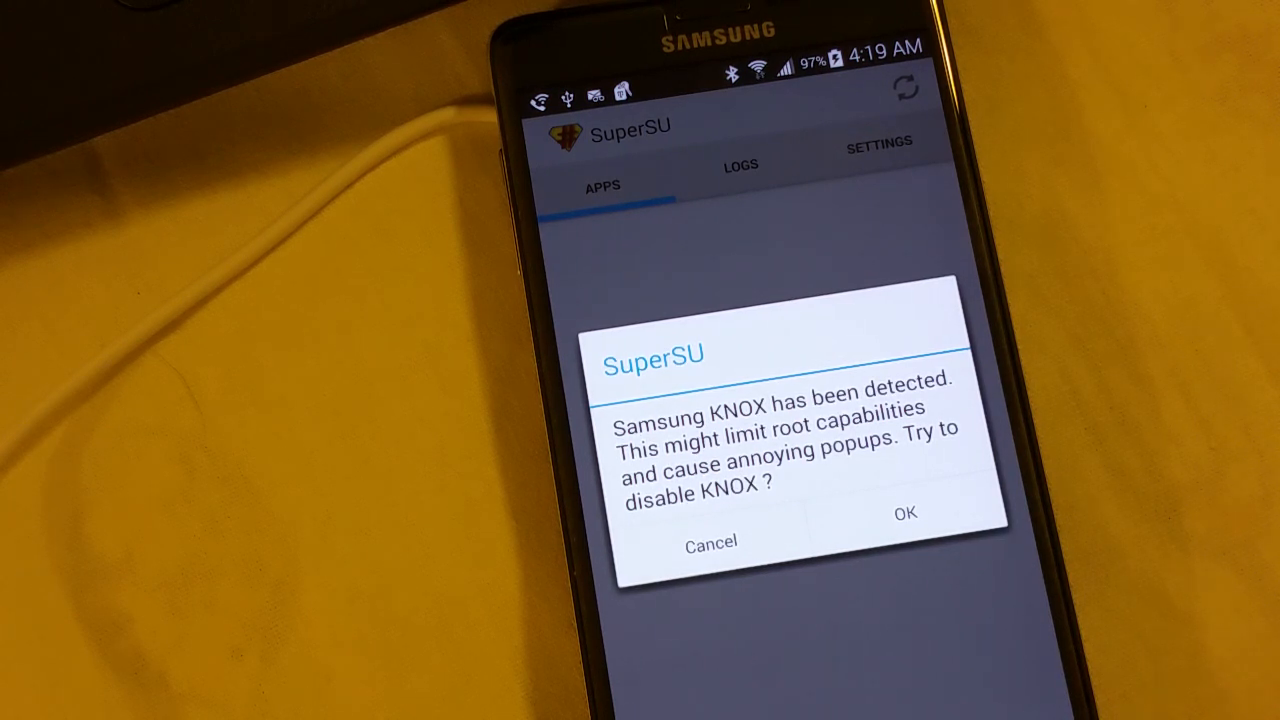
click(903, 512)
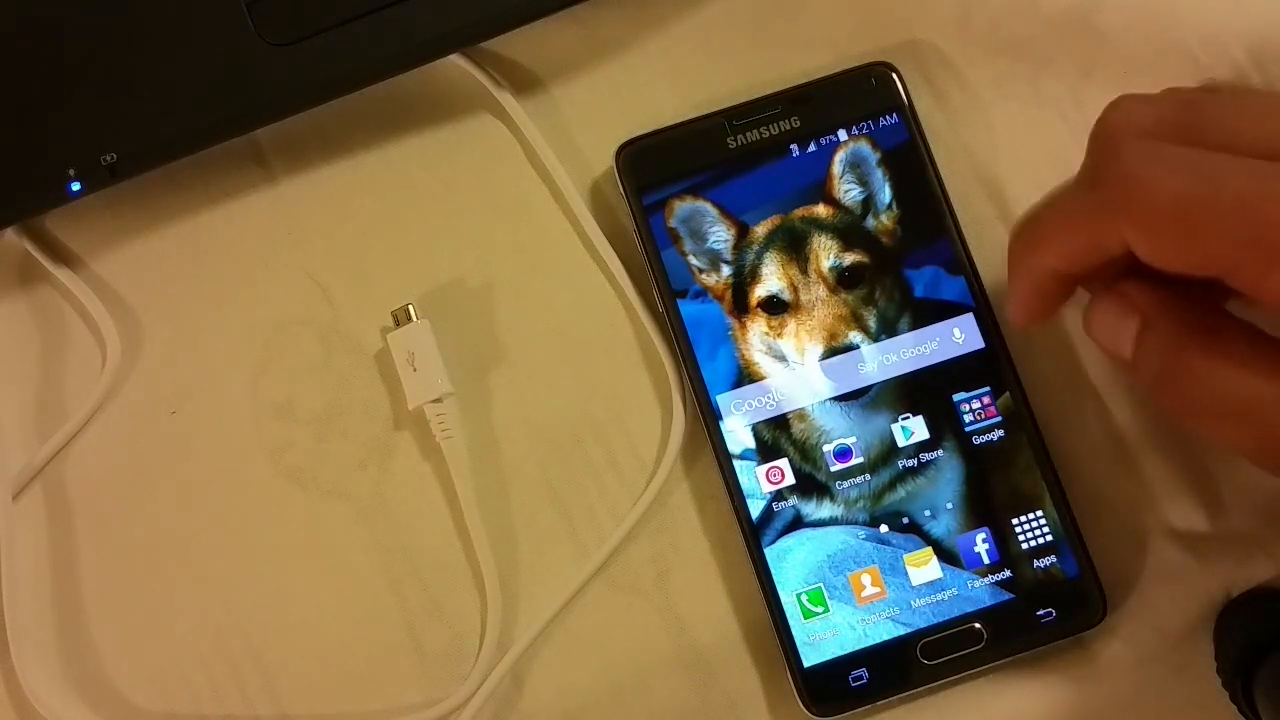
In SuperSU, agree to disable Samsung KNOX and dismiss the success message
click(1041, 525)
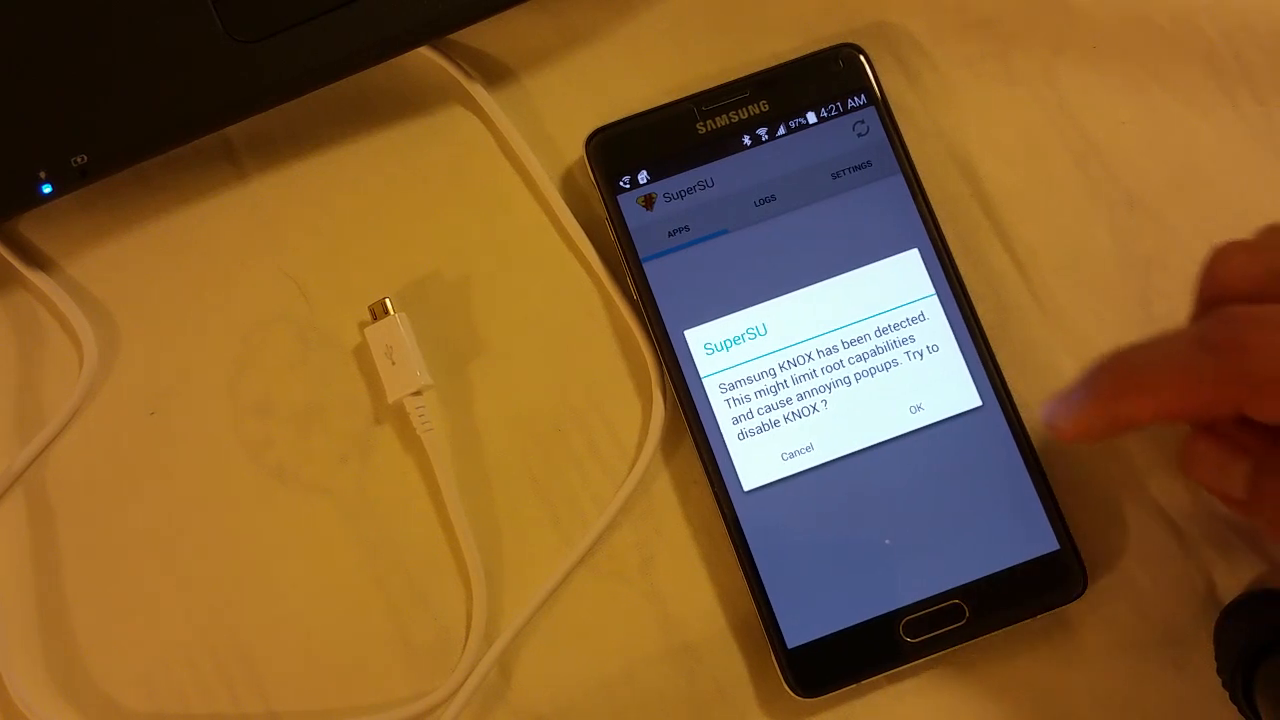
click(919, 410)
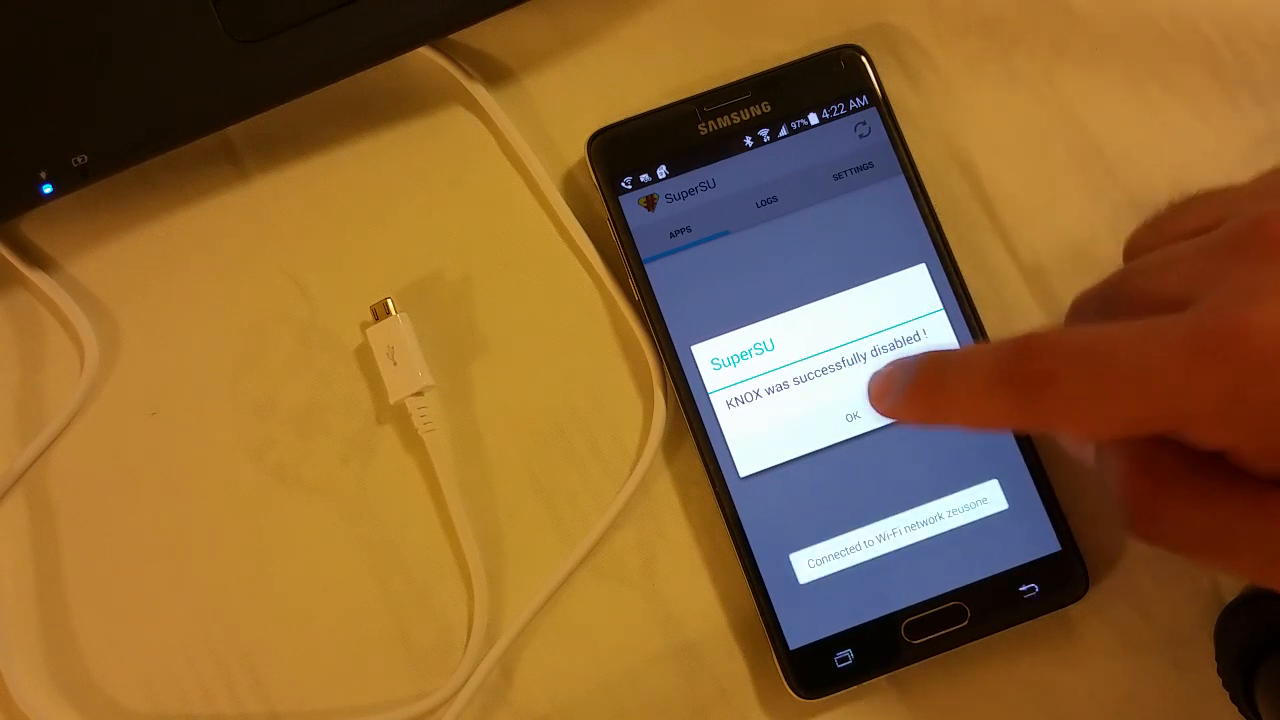
click(850, 413)
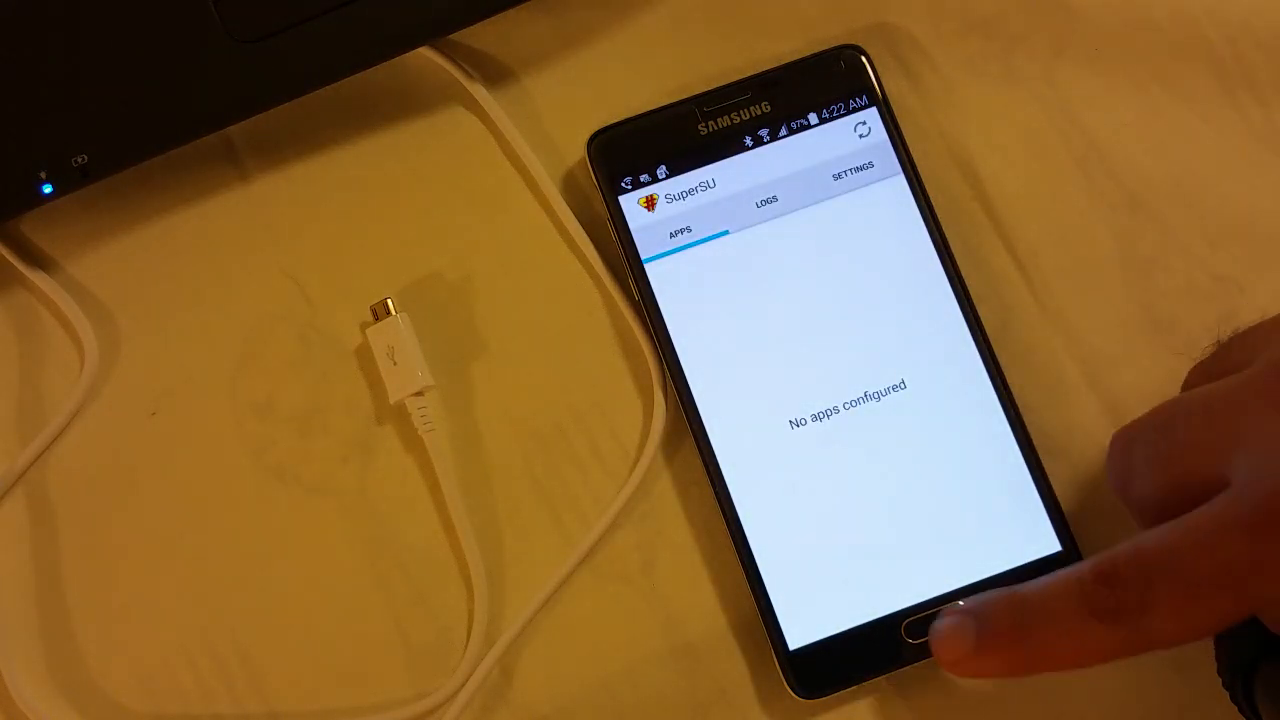
Search the Play Store for 'root checker' and open joeykrim's Root Checker page
click(920, 635)
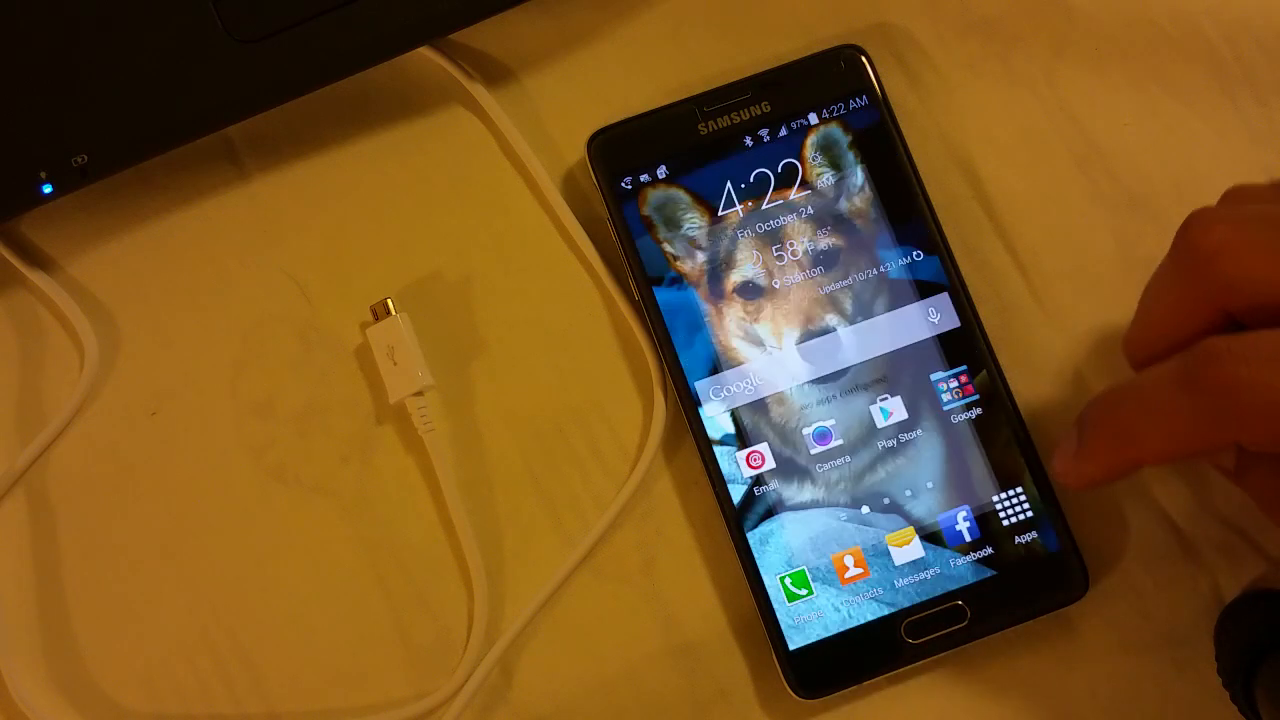
click(888, 410)
text(r)
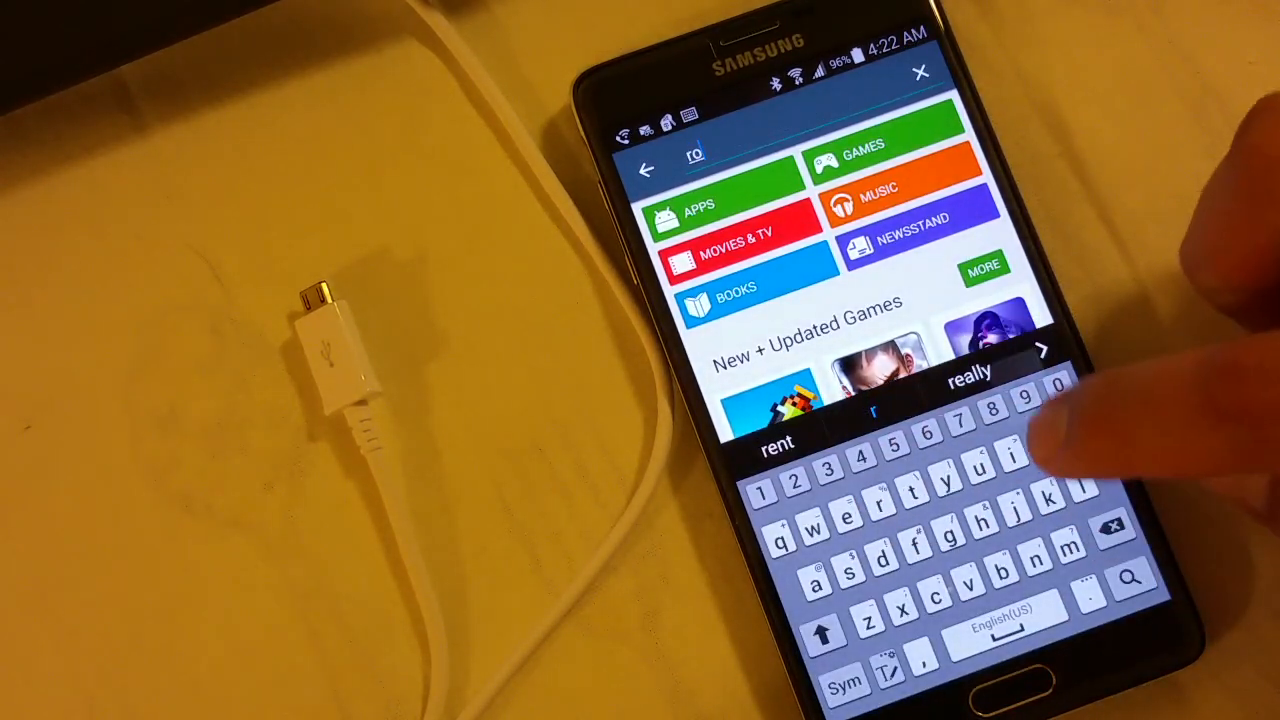
text(ot)
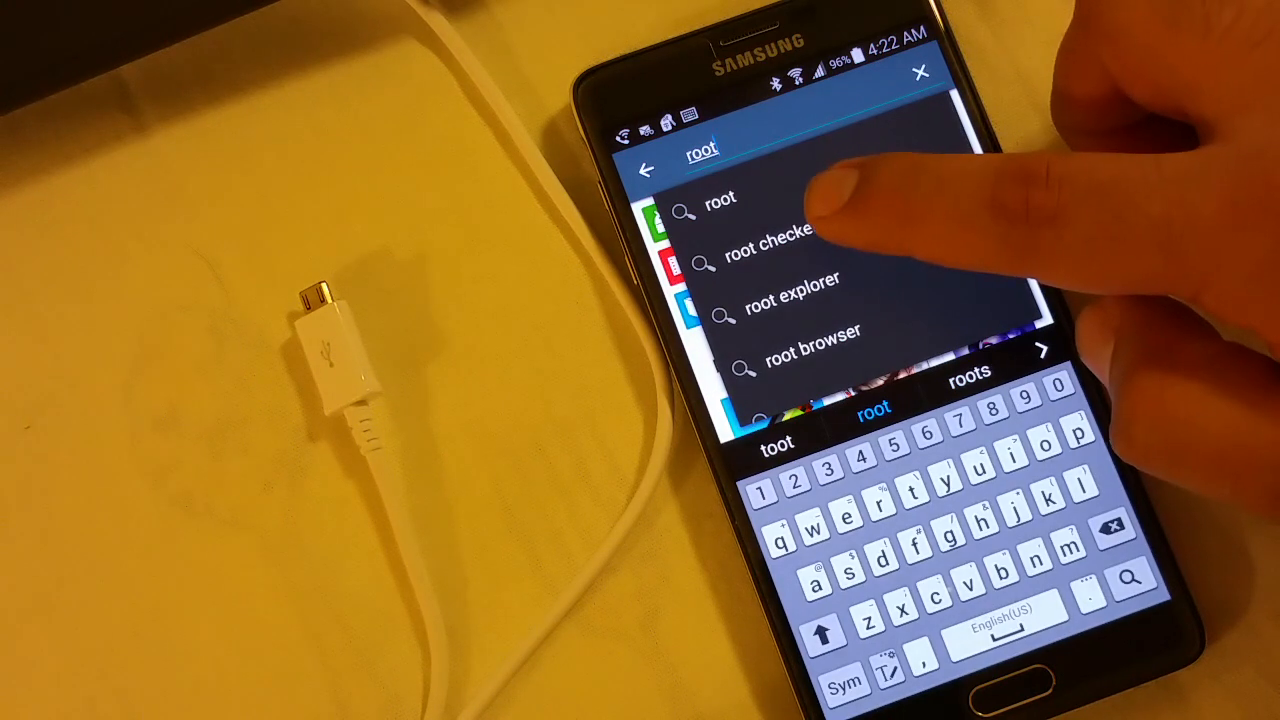
click(790, 245)
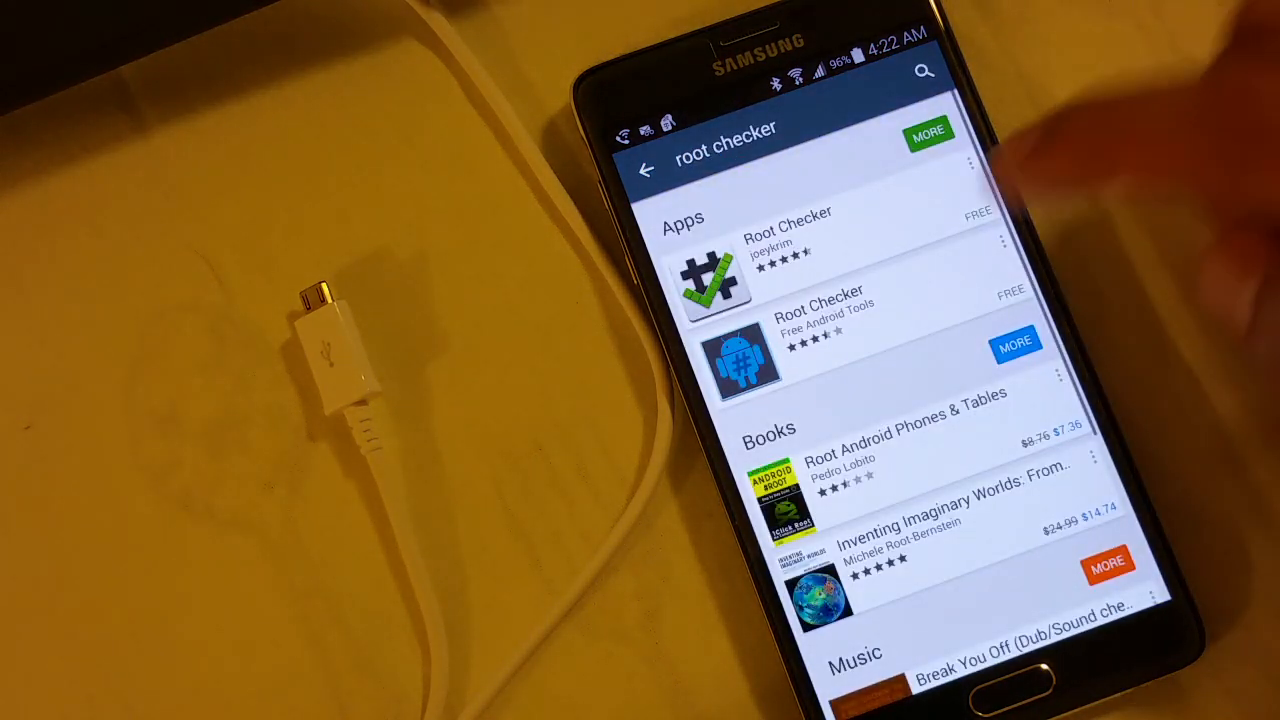
click(787, 240)
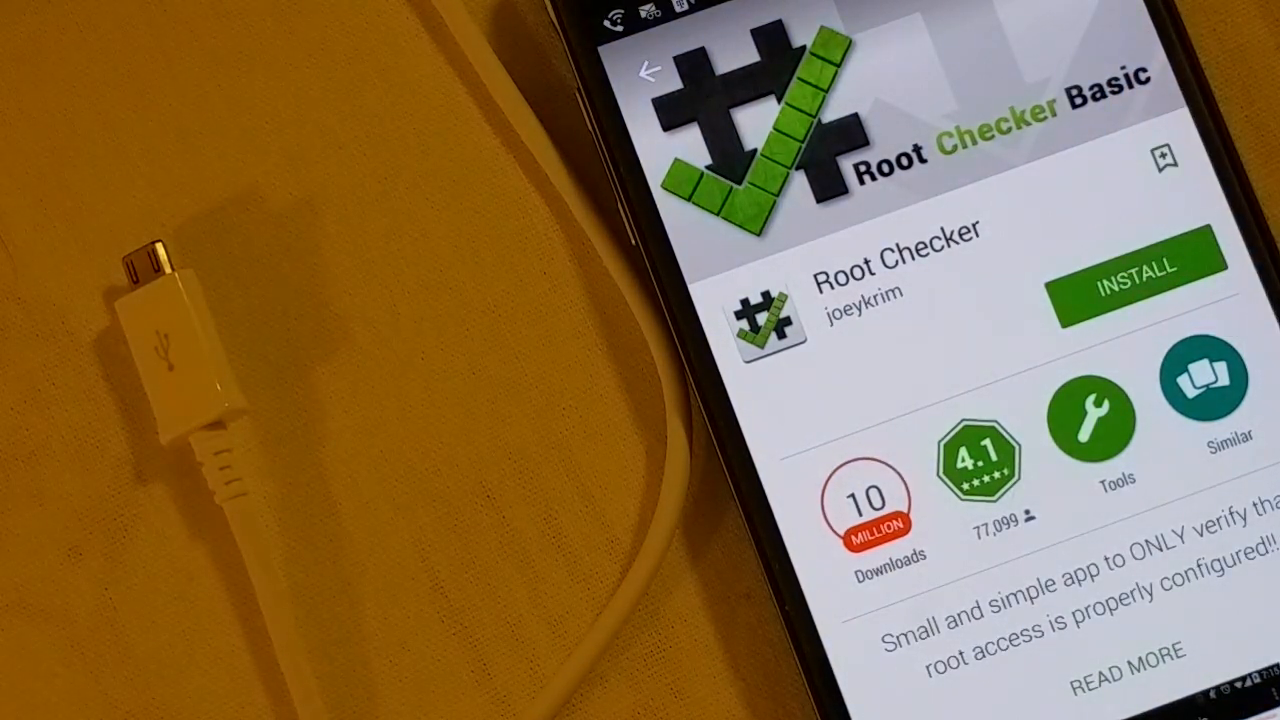
Install Root Checker by joeykrim, accepting its permissions
click(1137, 290)
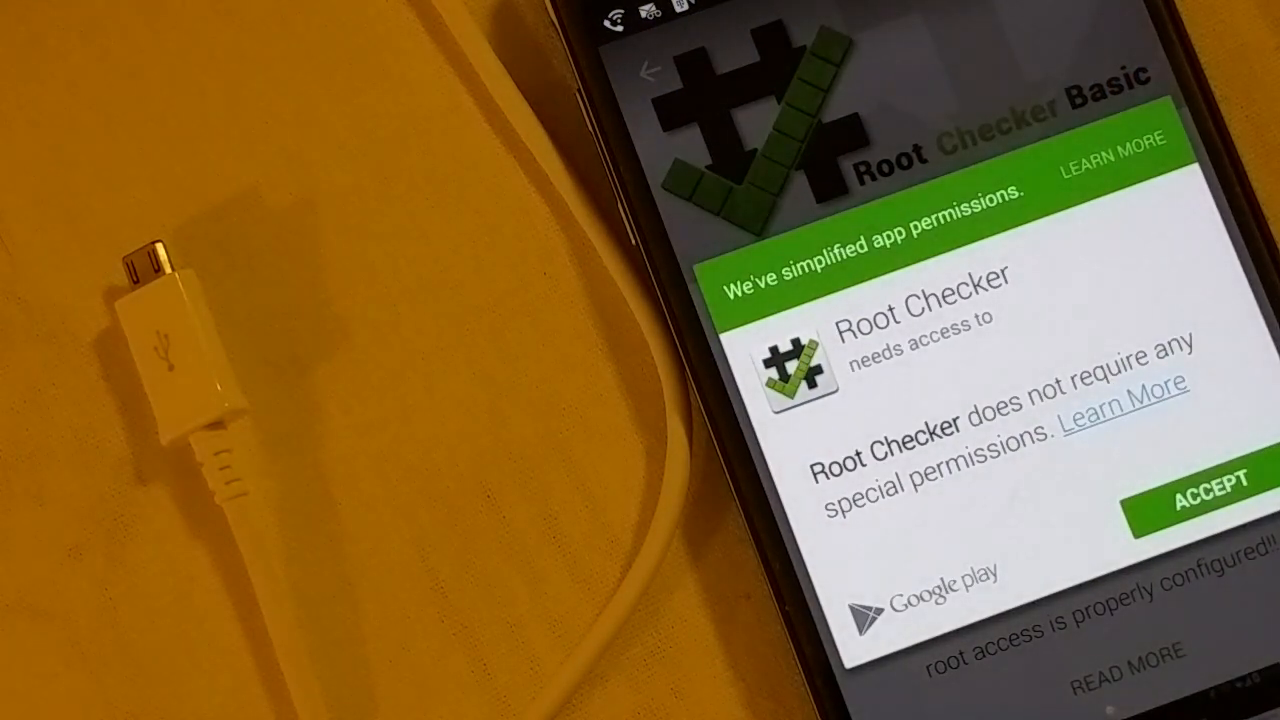
click(1209, 490)
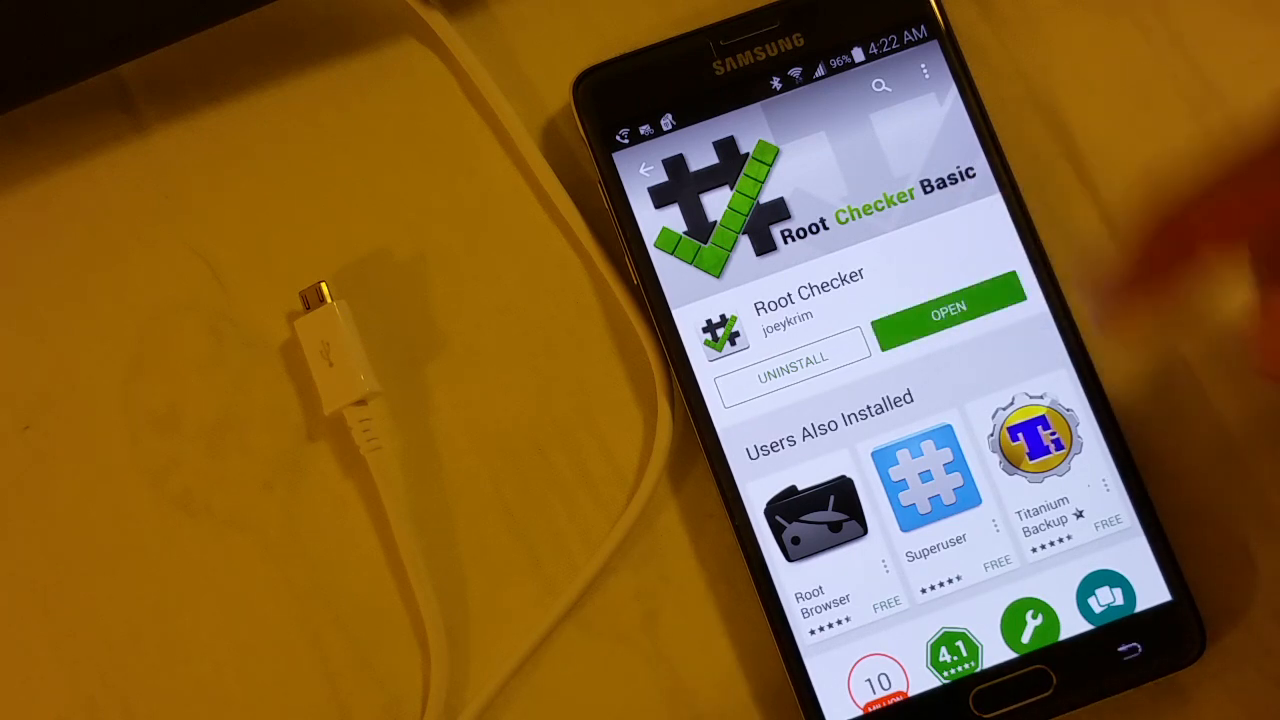
Open Root Checker, accept its notices, verify root and grant superuser access
click(945, 312)
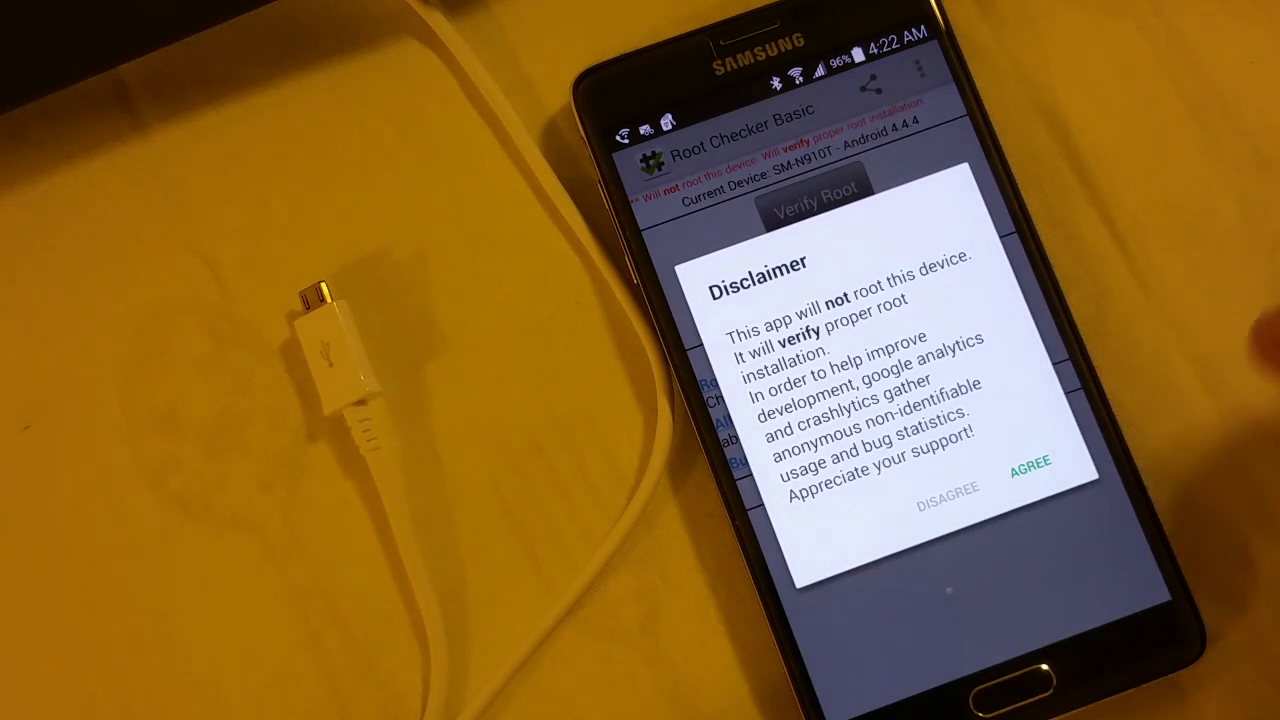
click(1030, 466)
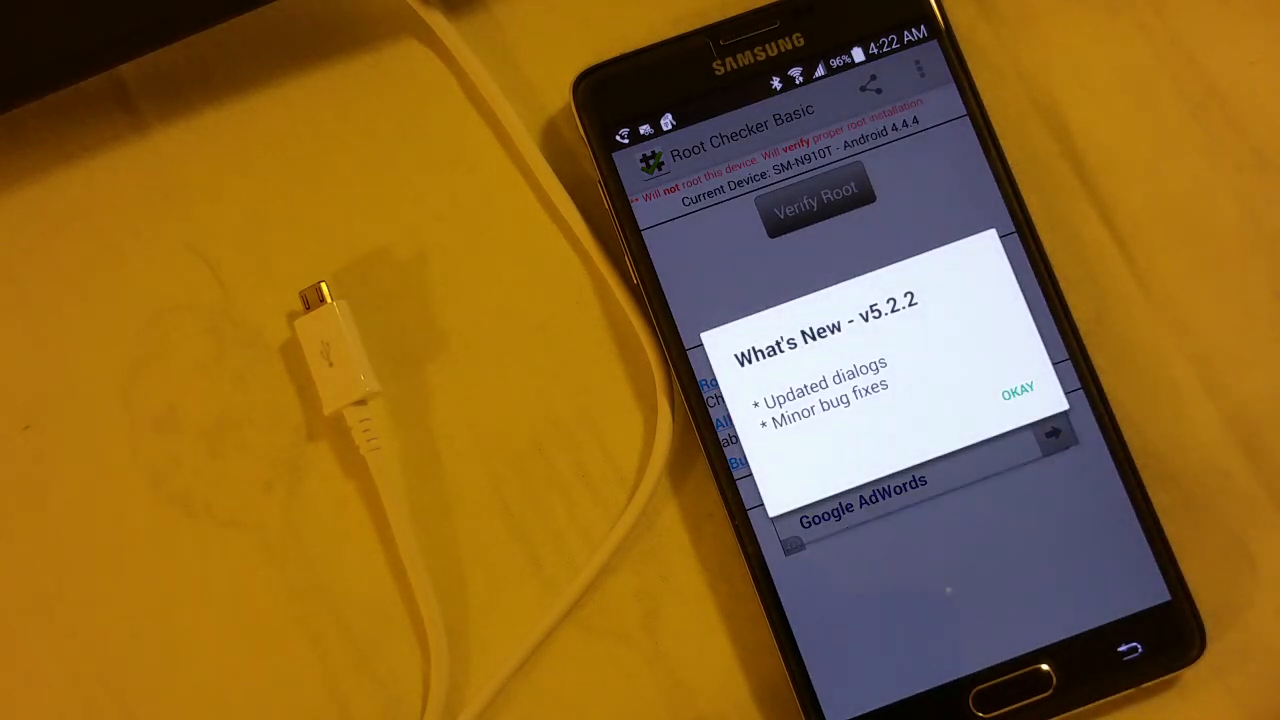
click(1017, 392)
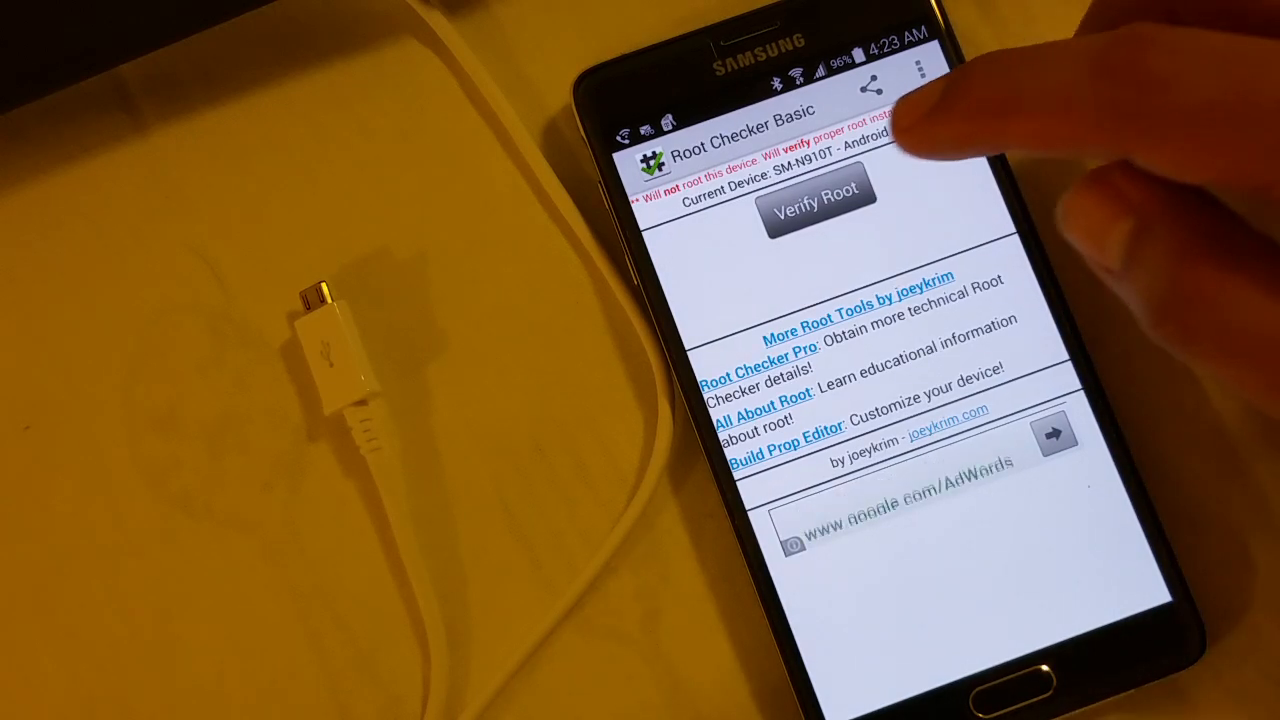
click(815, 197)
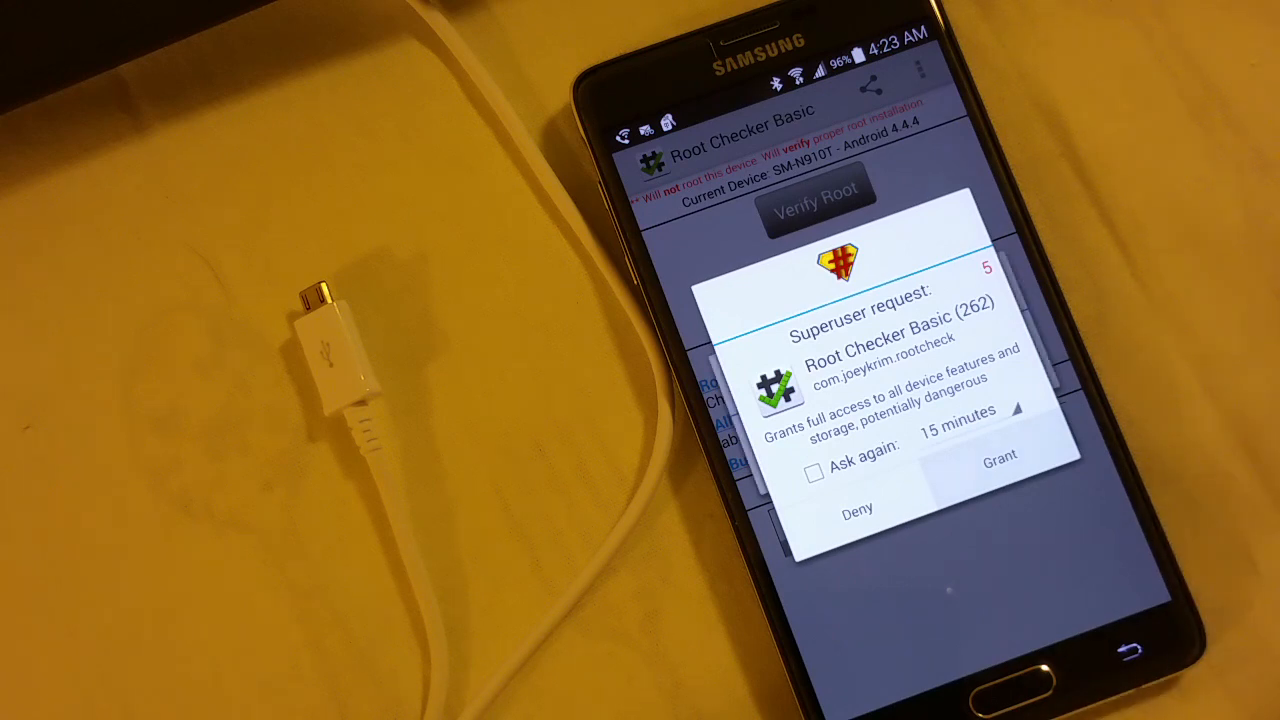
click(998, 453)
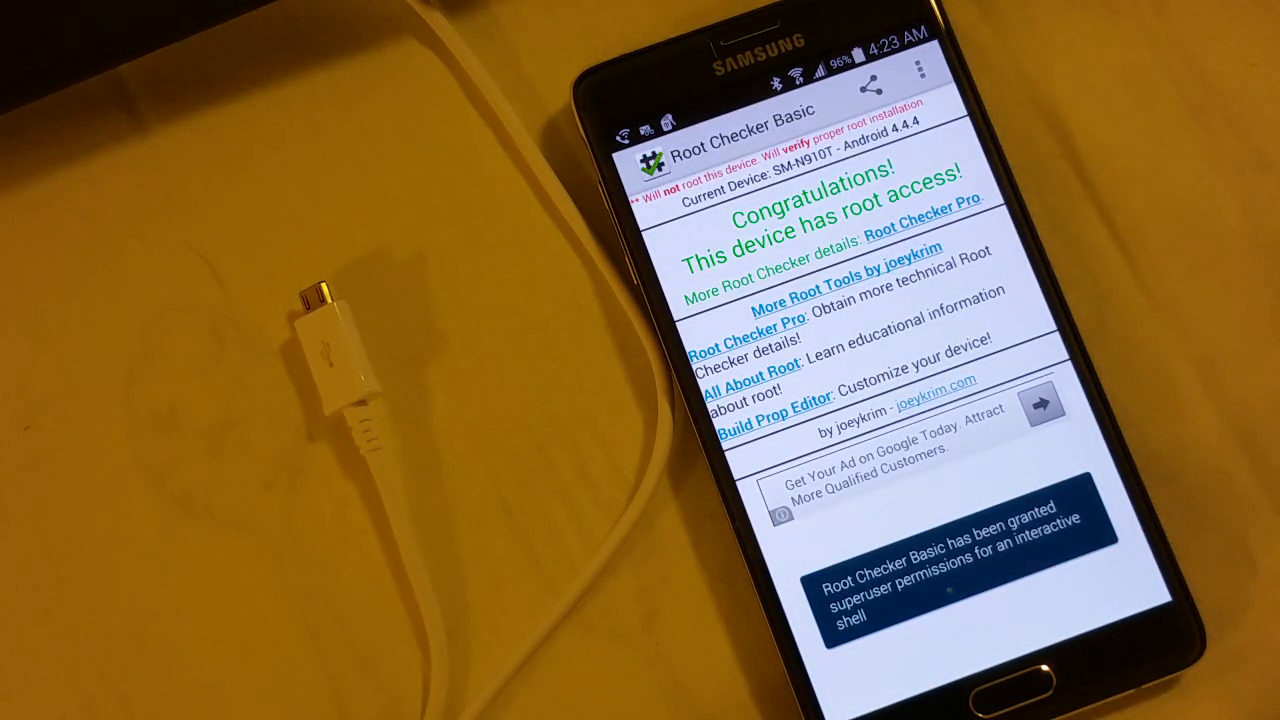